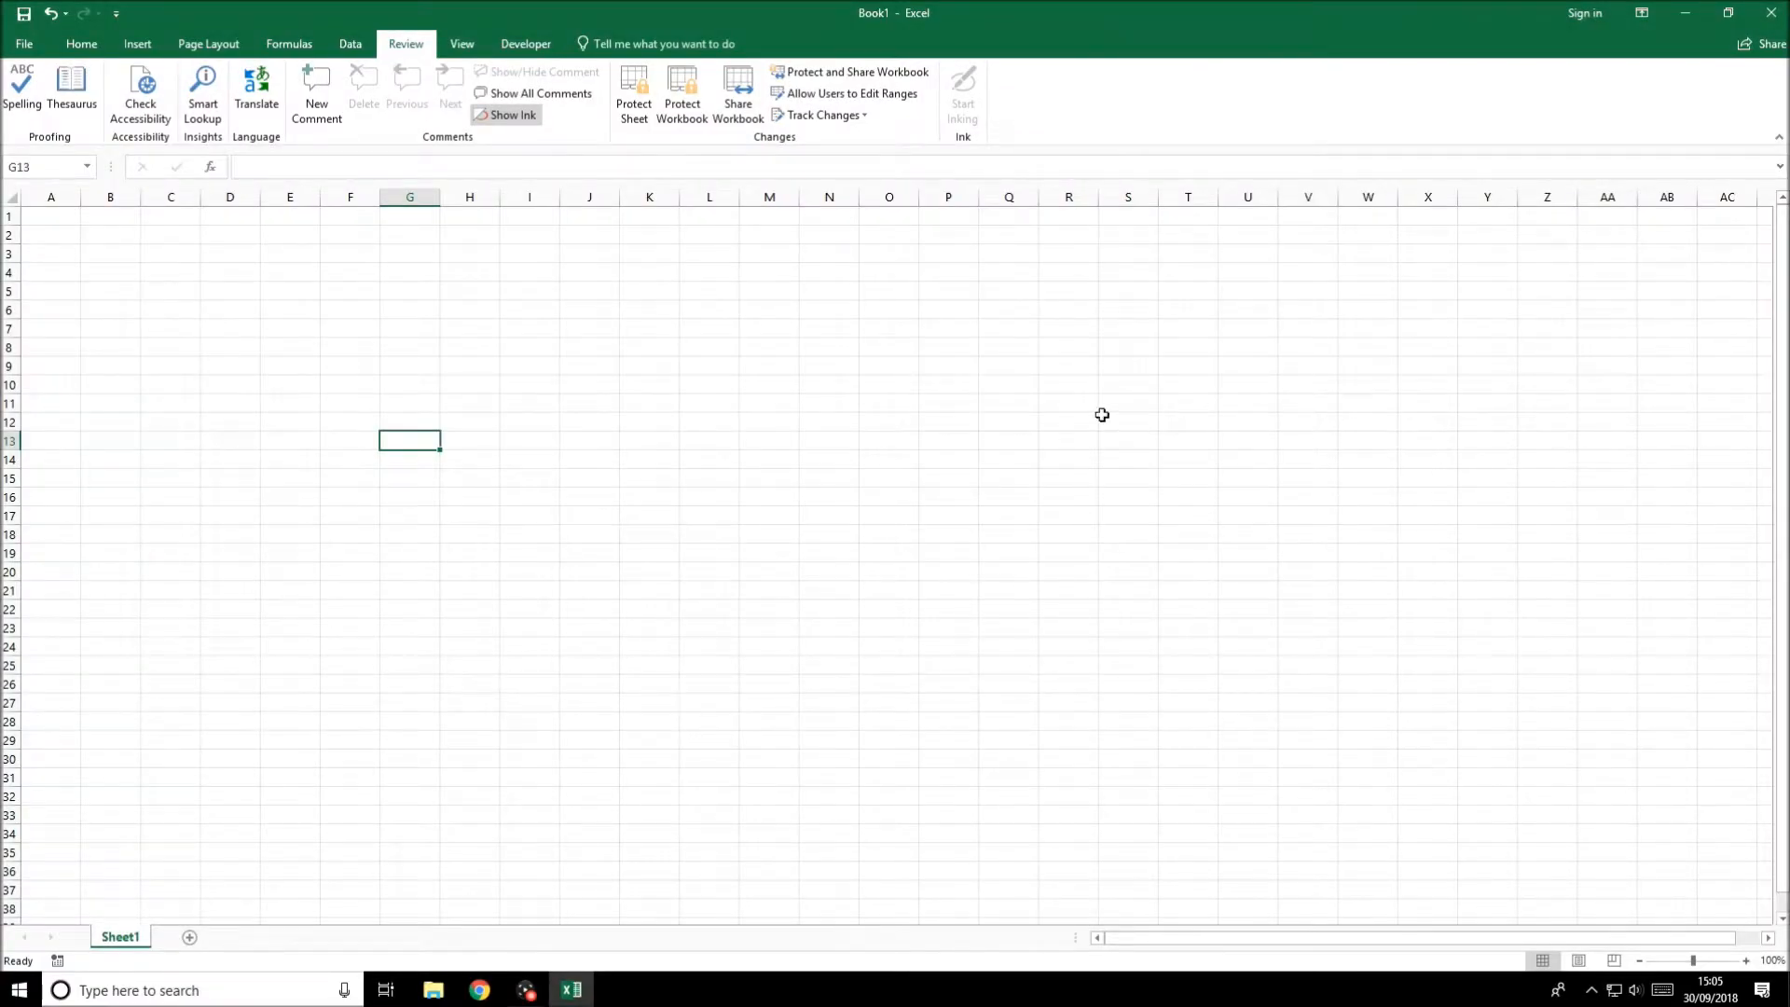
mouse_move(624, 475)
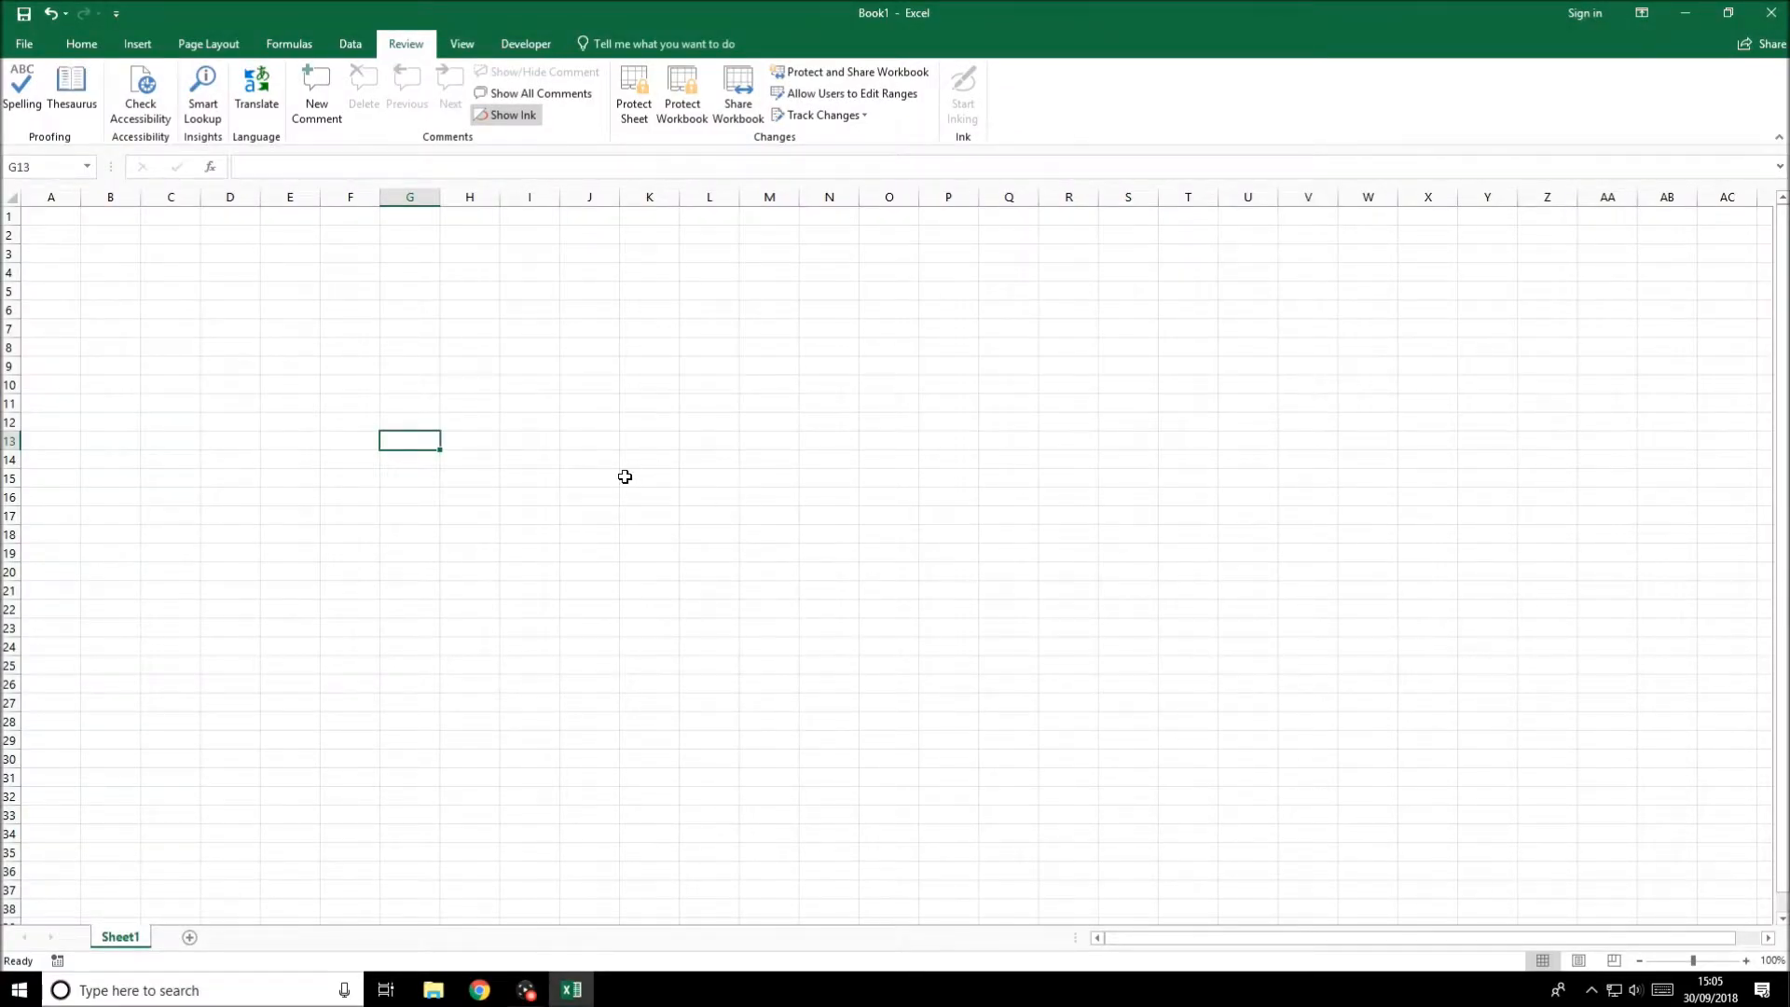
mouse_move(500, 366)
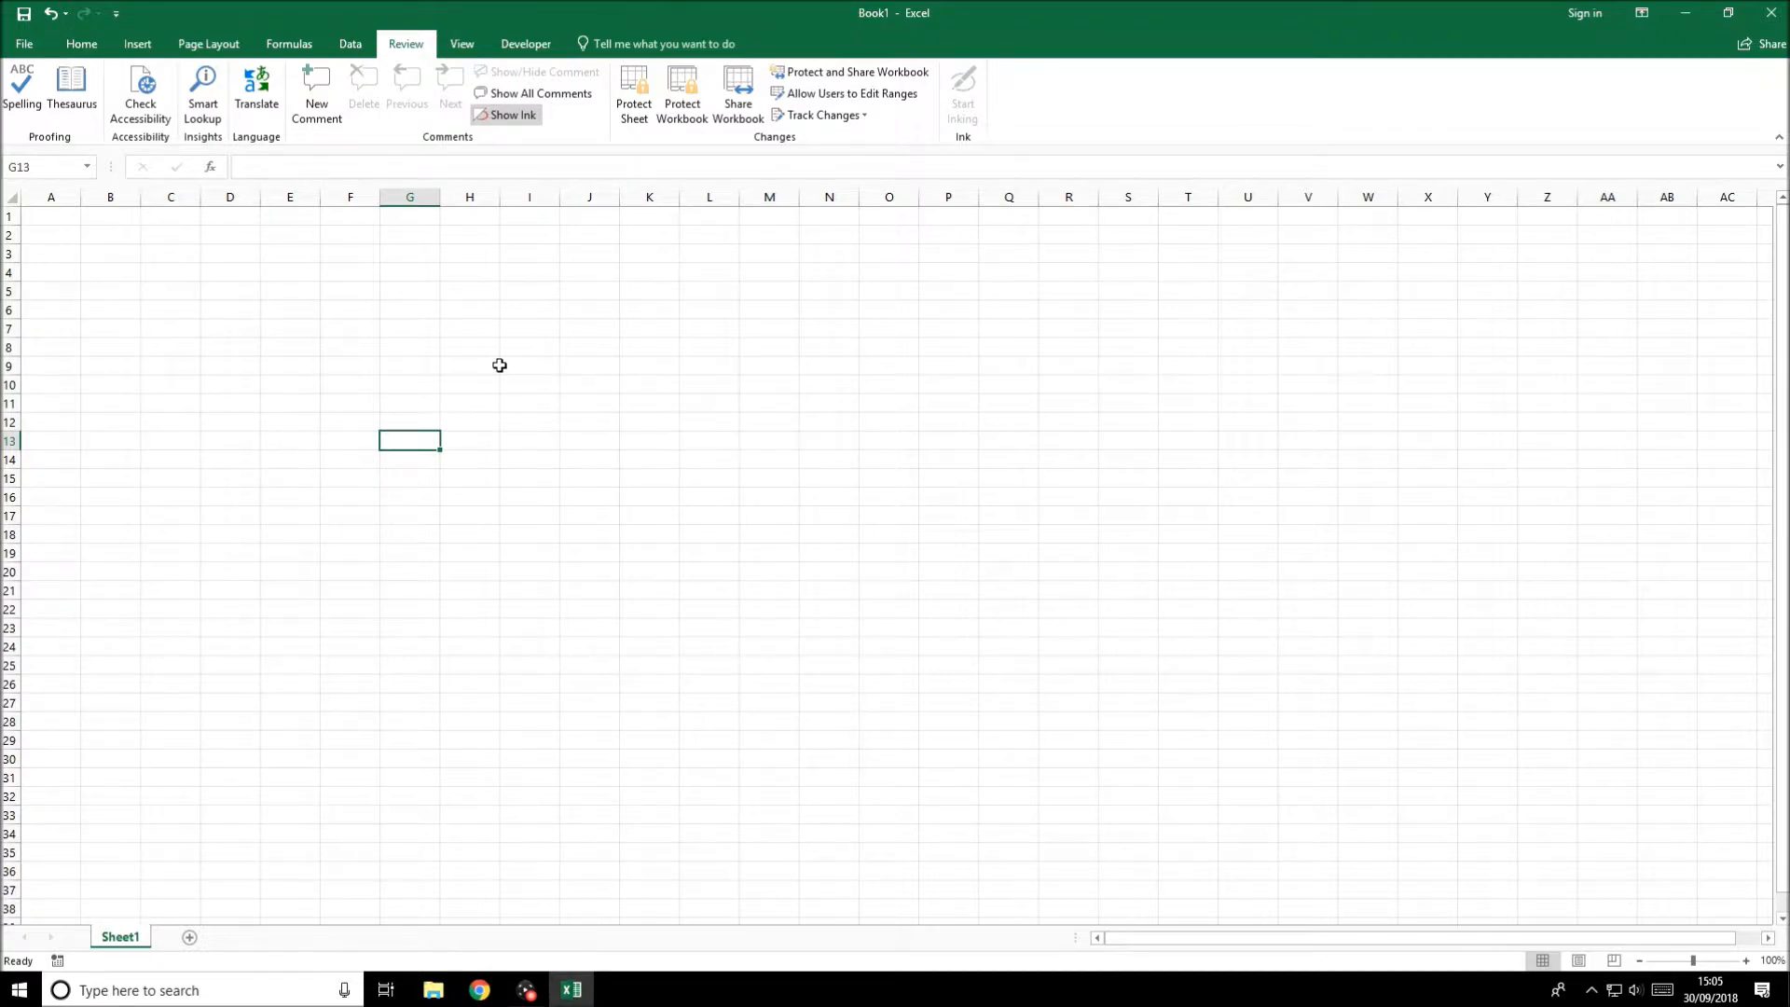
mouse_move(478, 353)
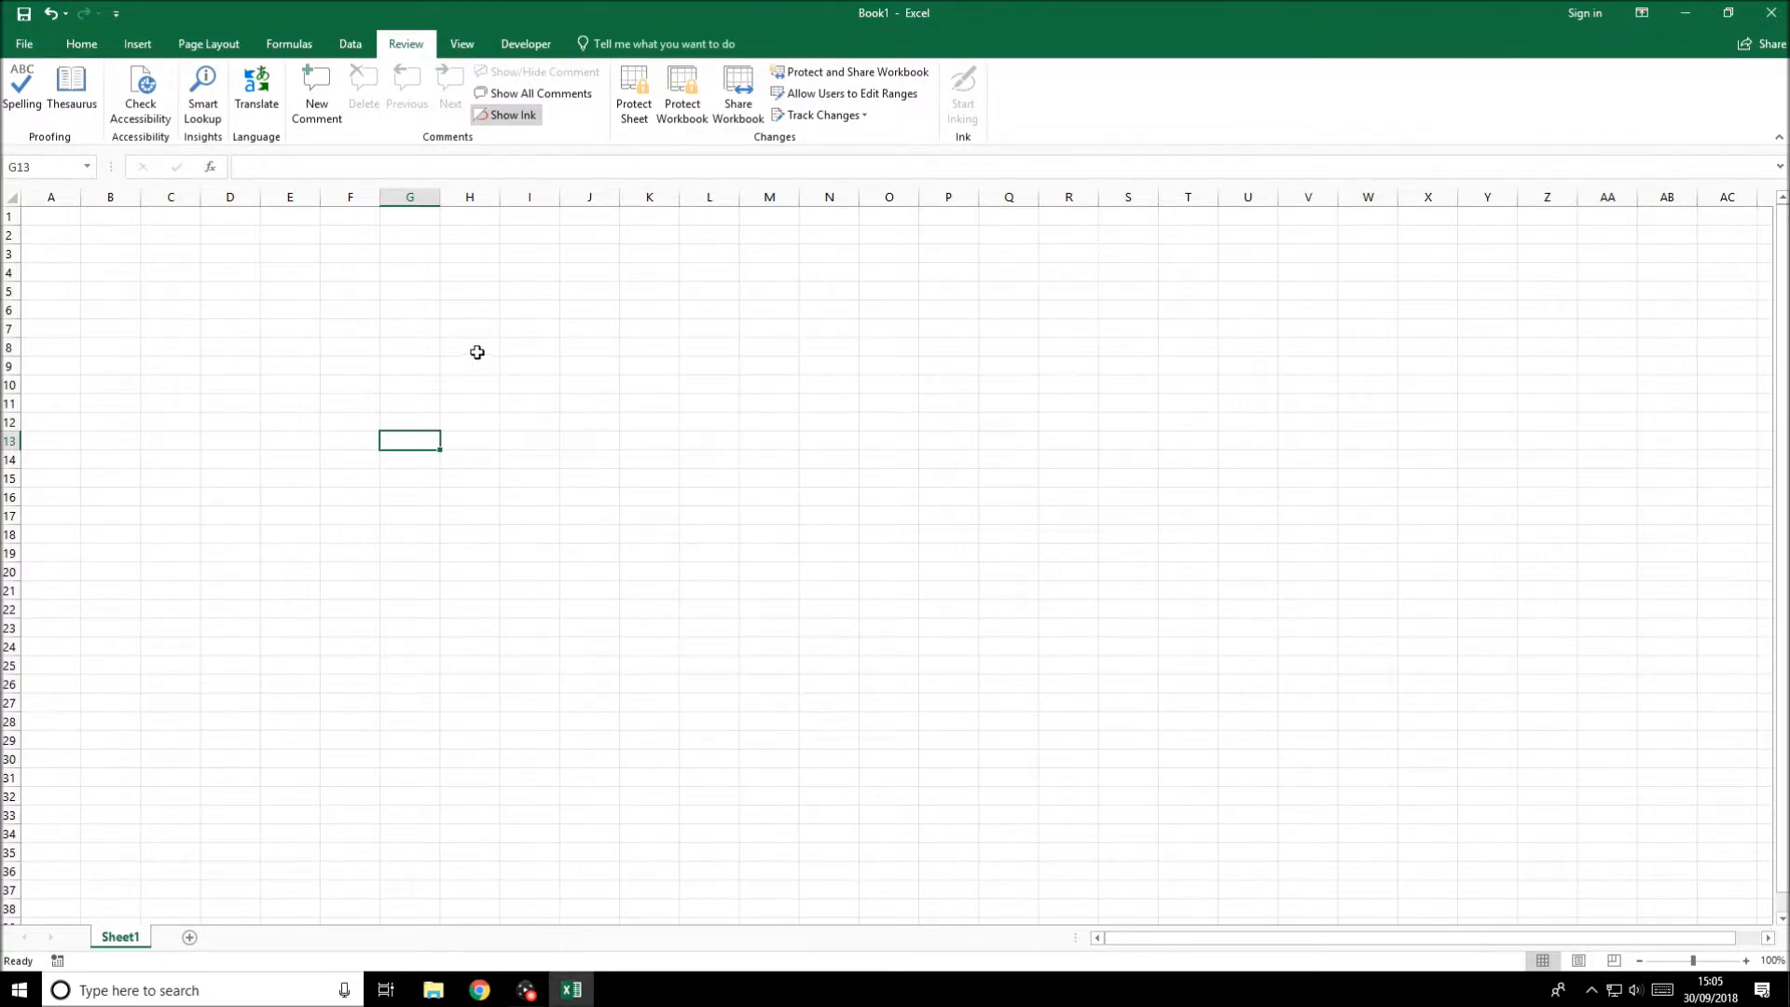
mouse_move(466, 438)
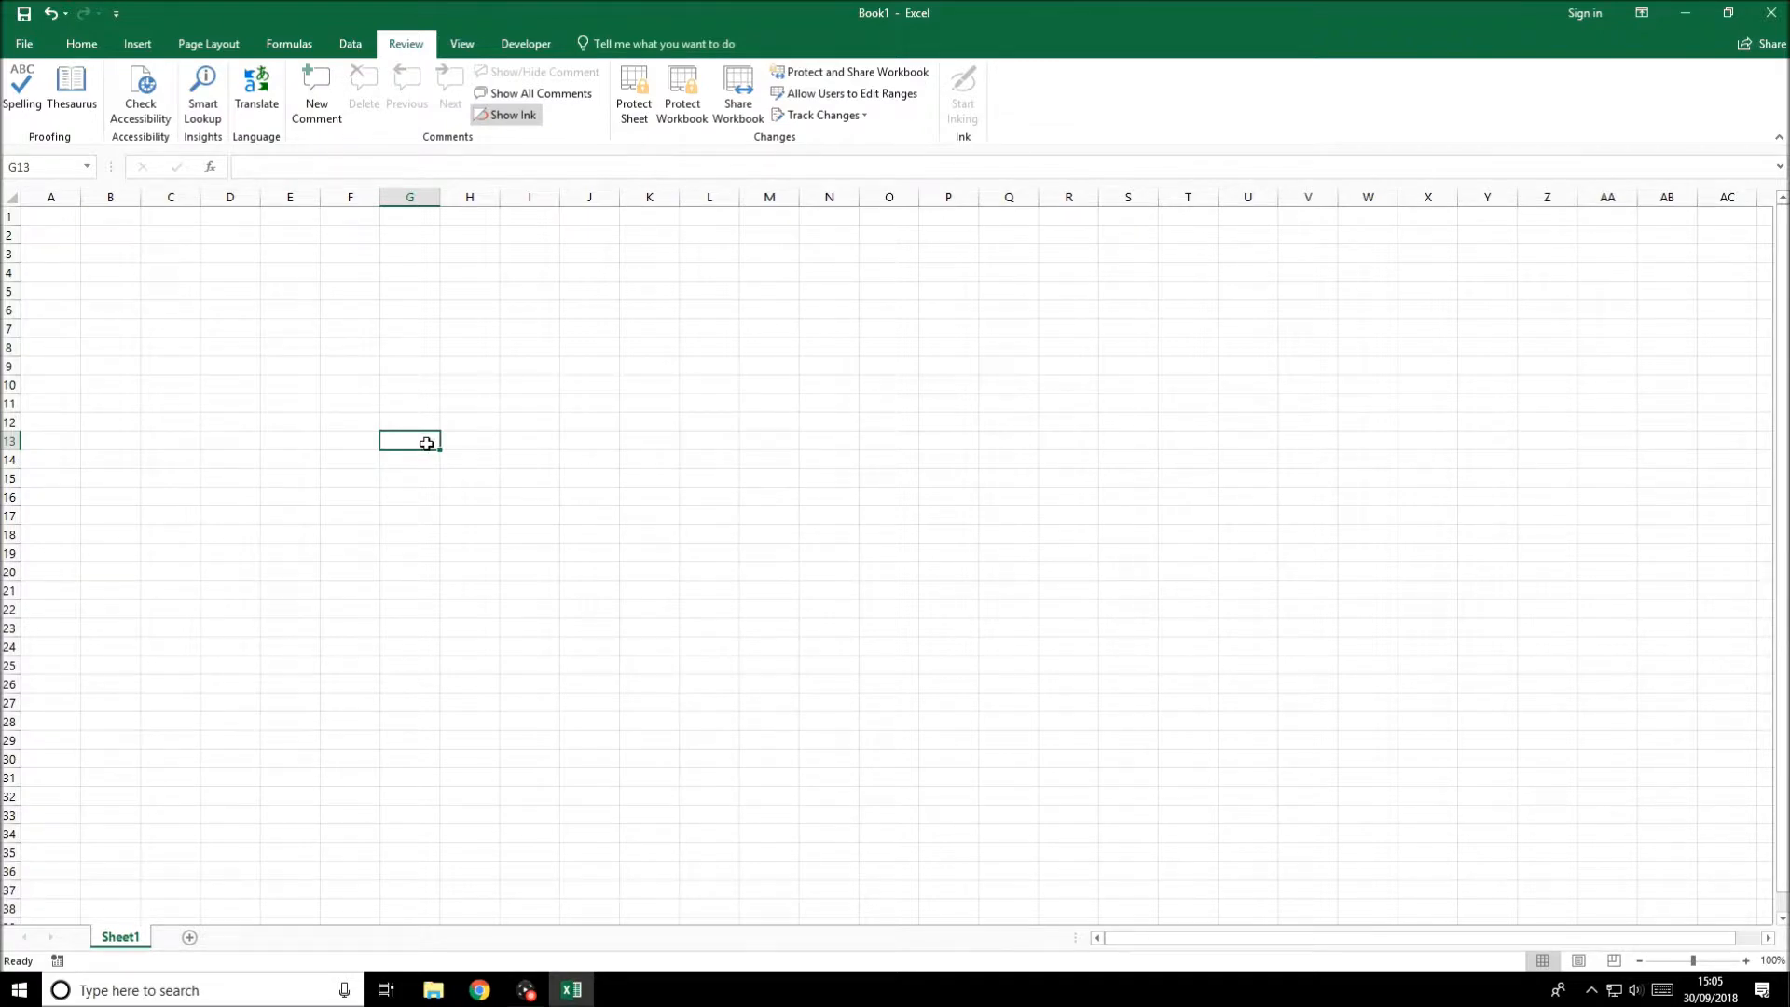
mouse_move(366, 375)
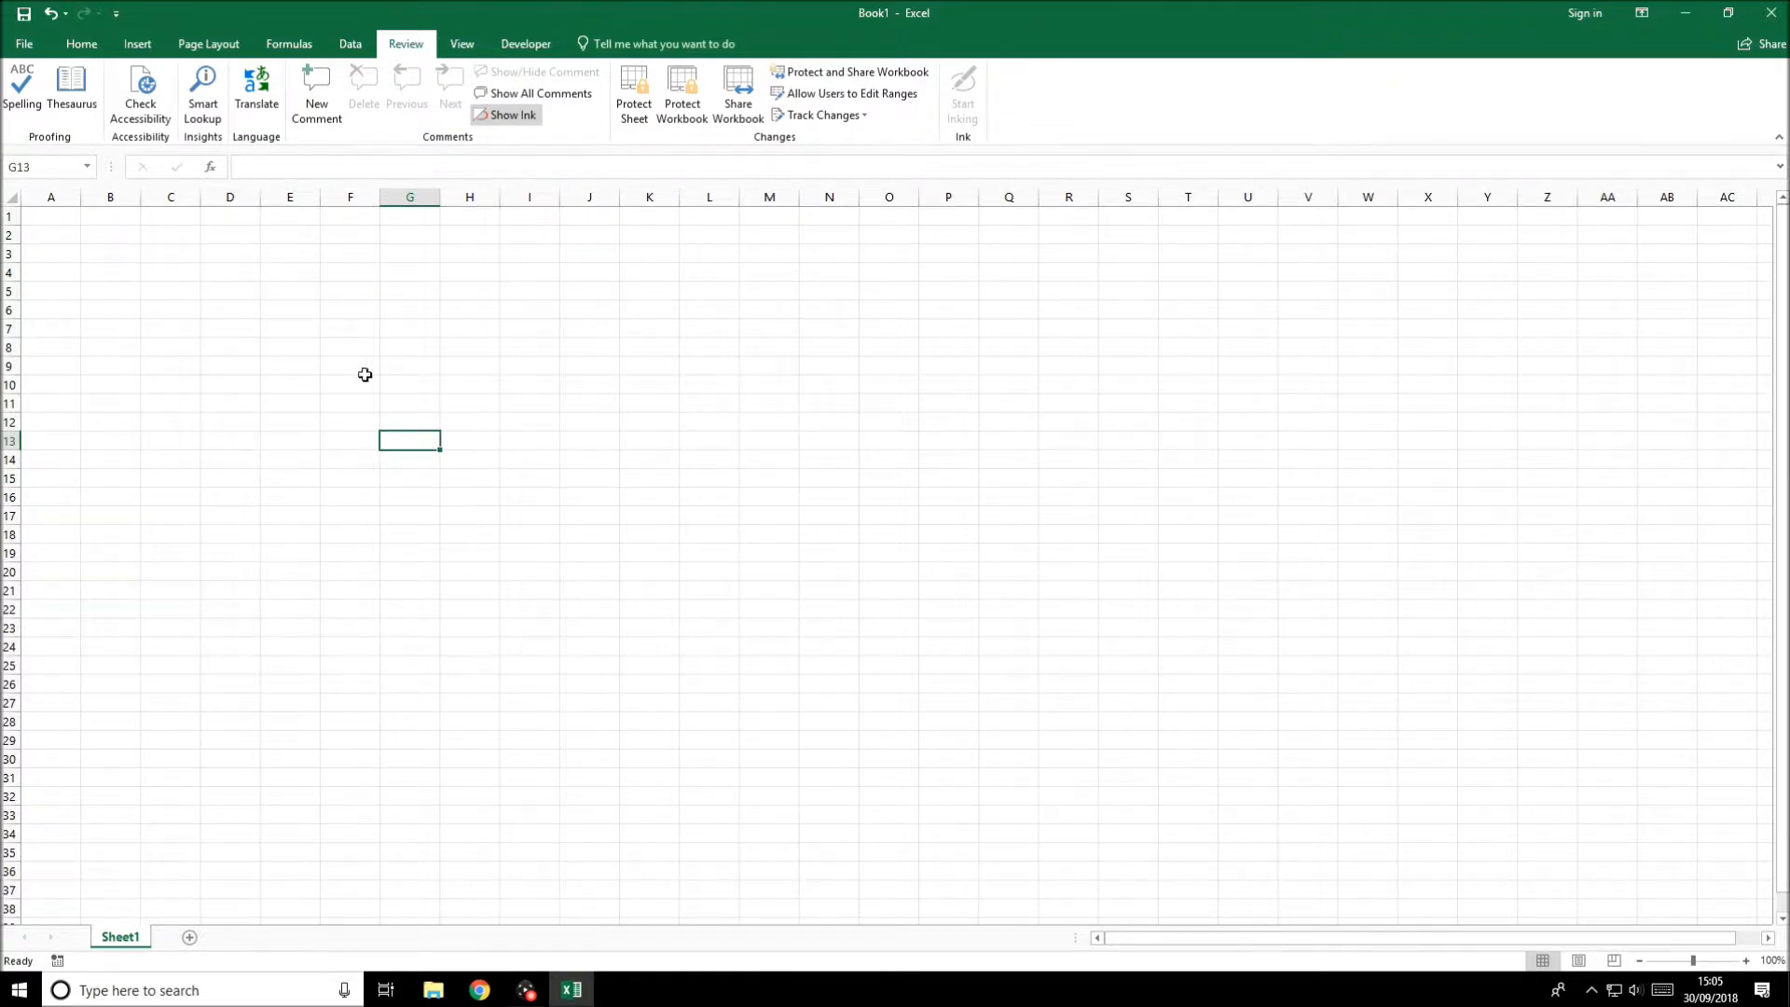
mouse_move(416, 444)
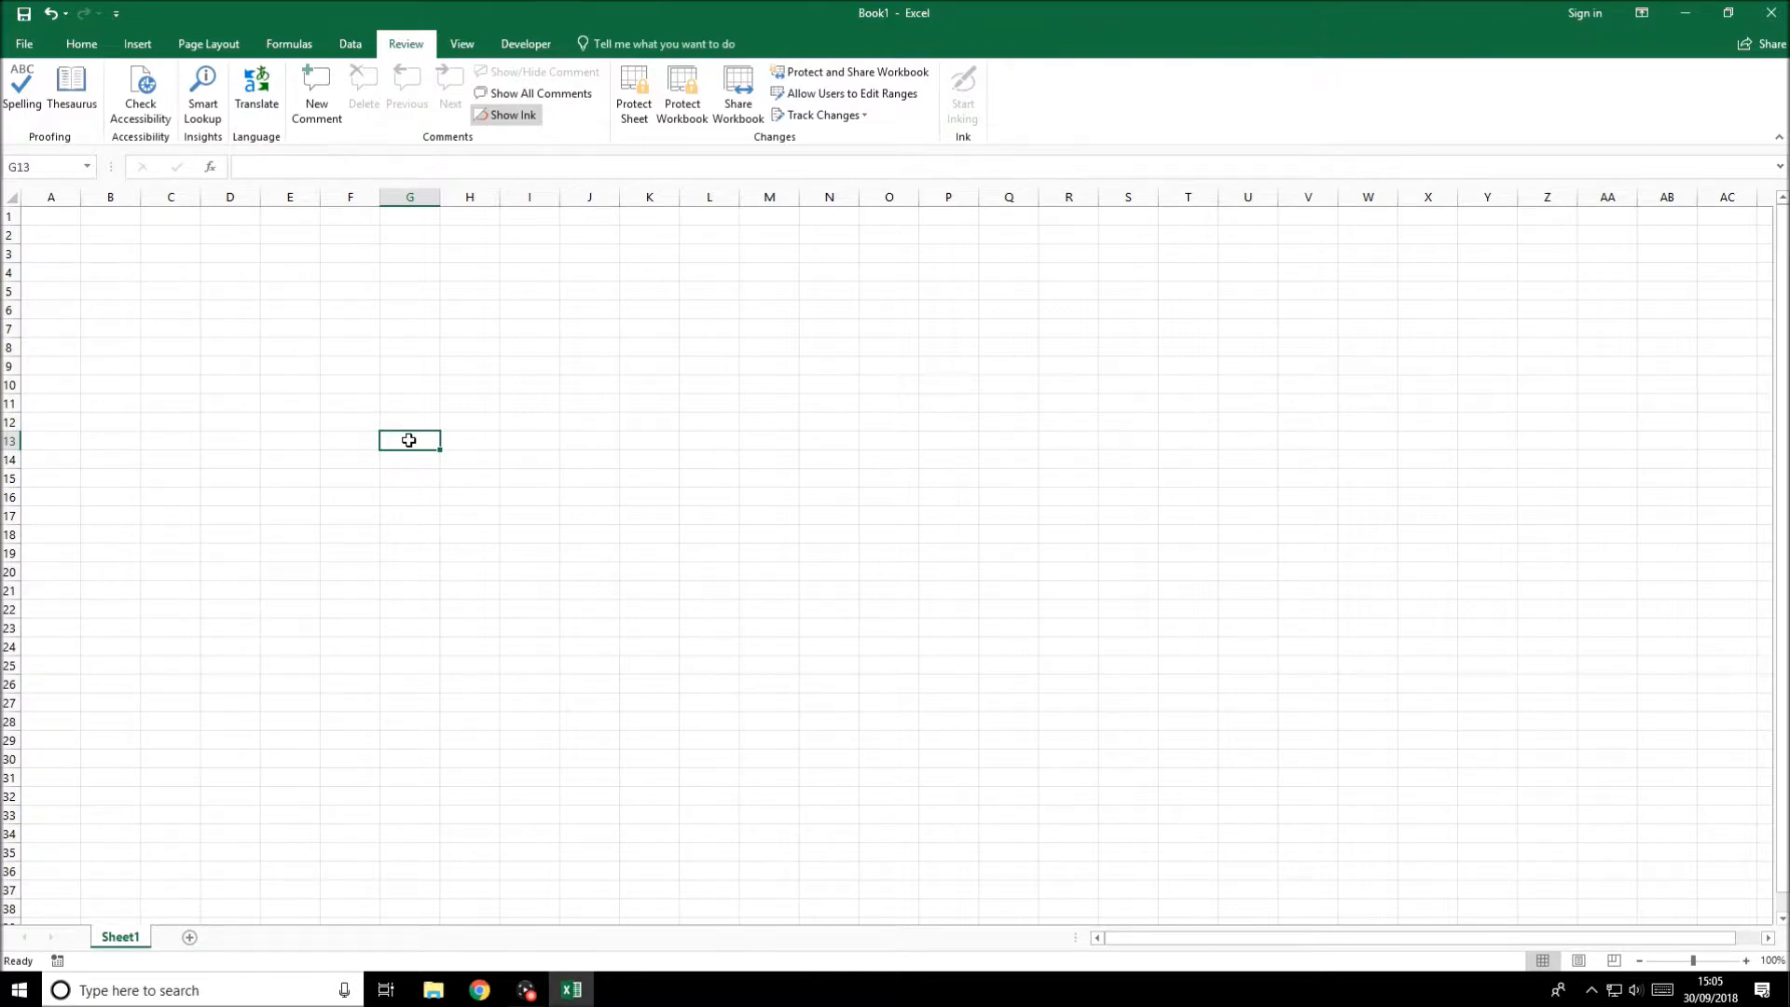
Confirm cell G13 is set to Locked in Format Cells Protection and close the dialog
right_click(409, 440)
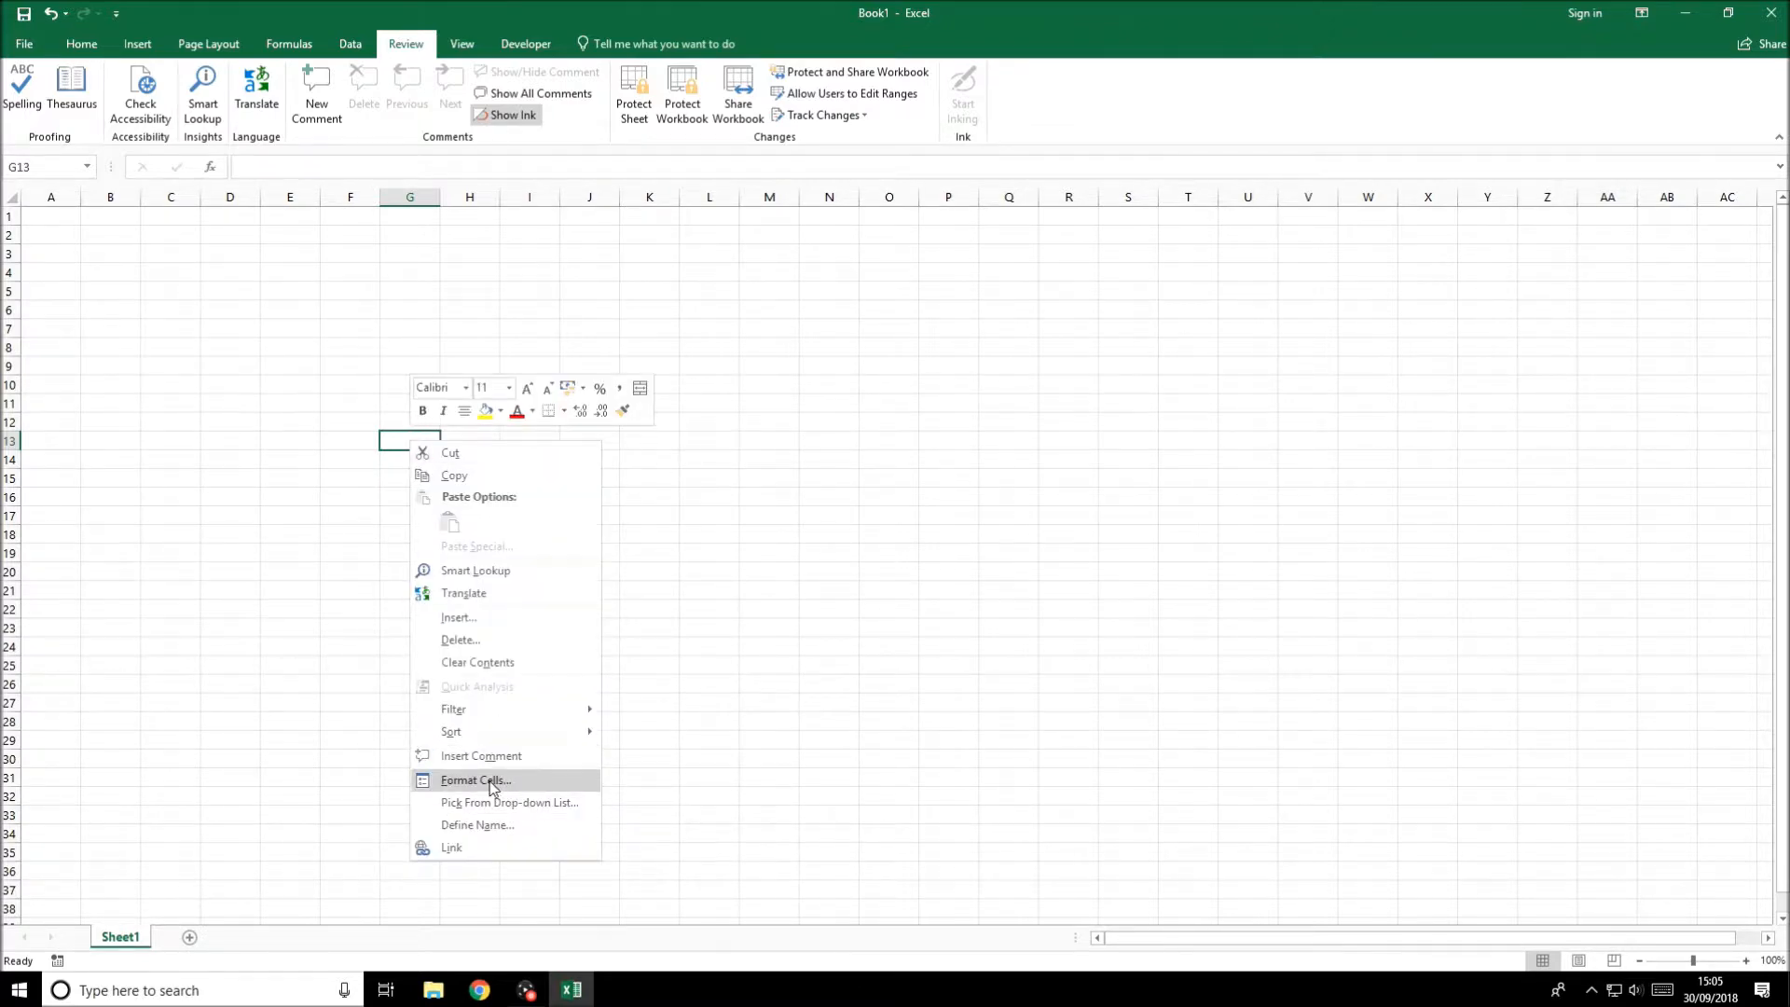
click(475, 780)
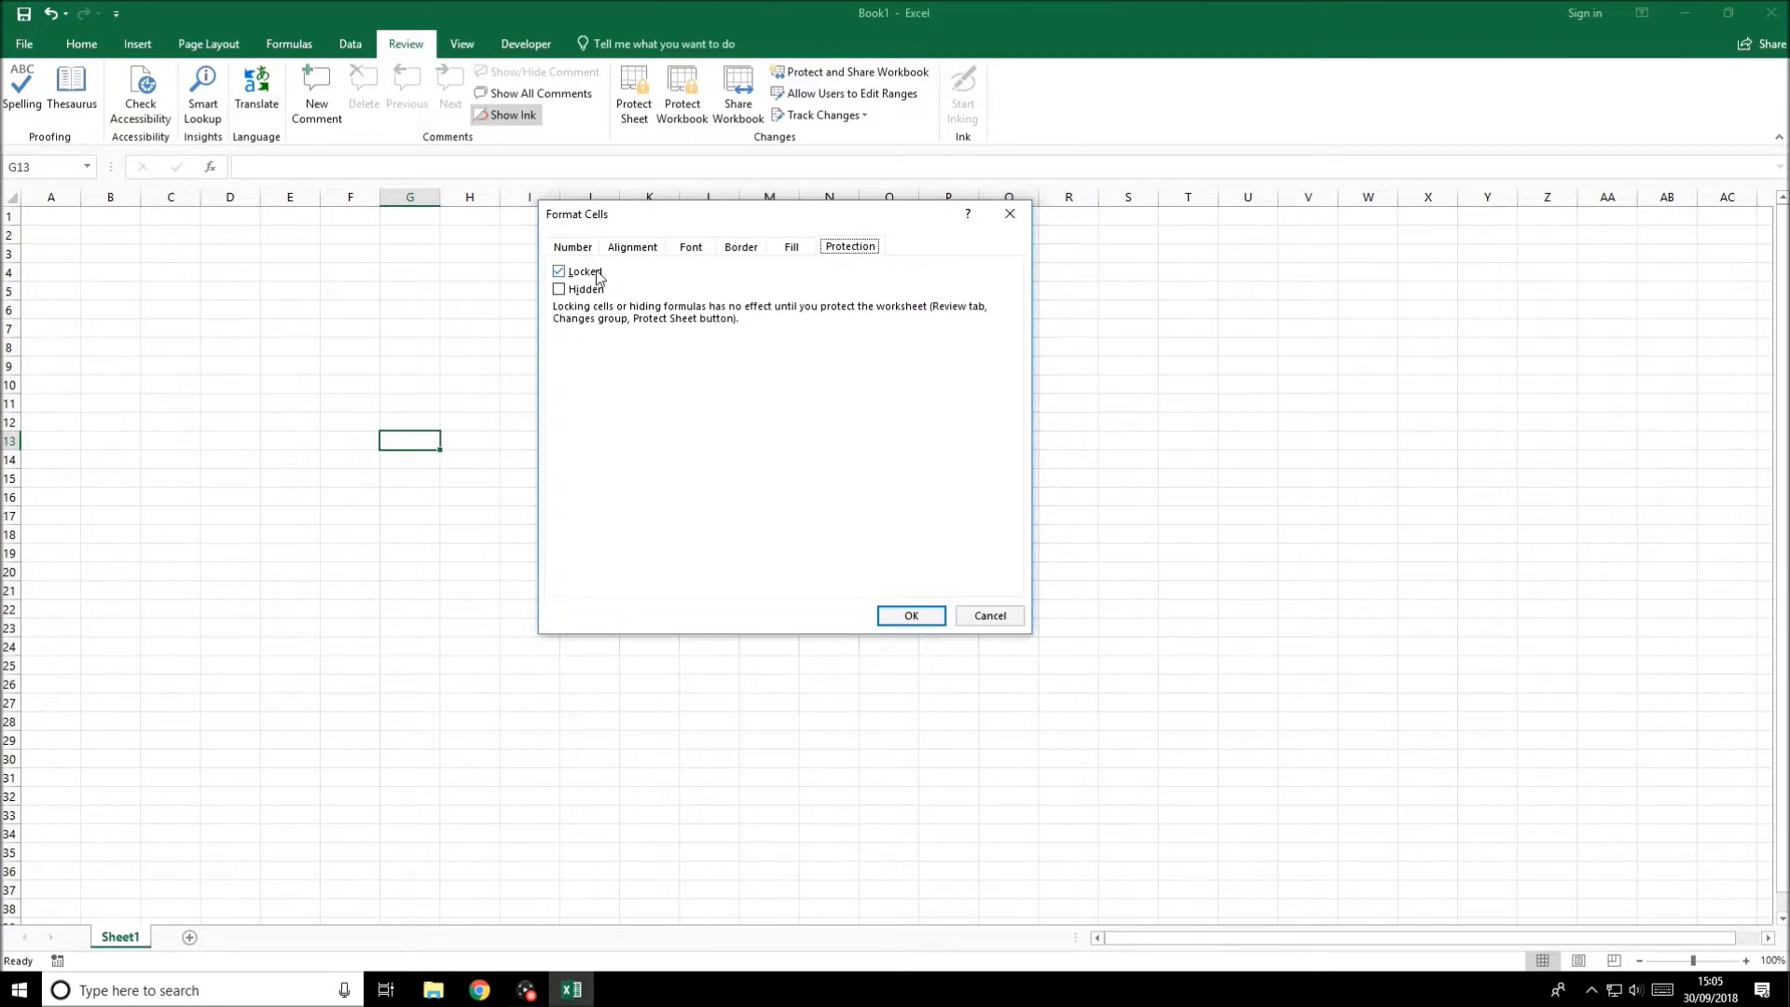
mouse_move(613, 328)
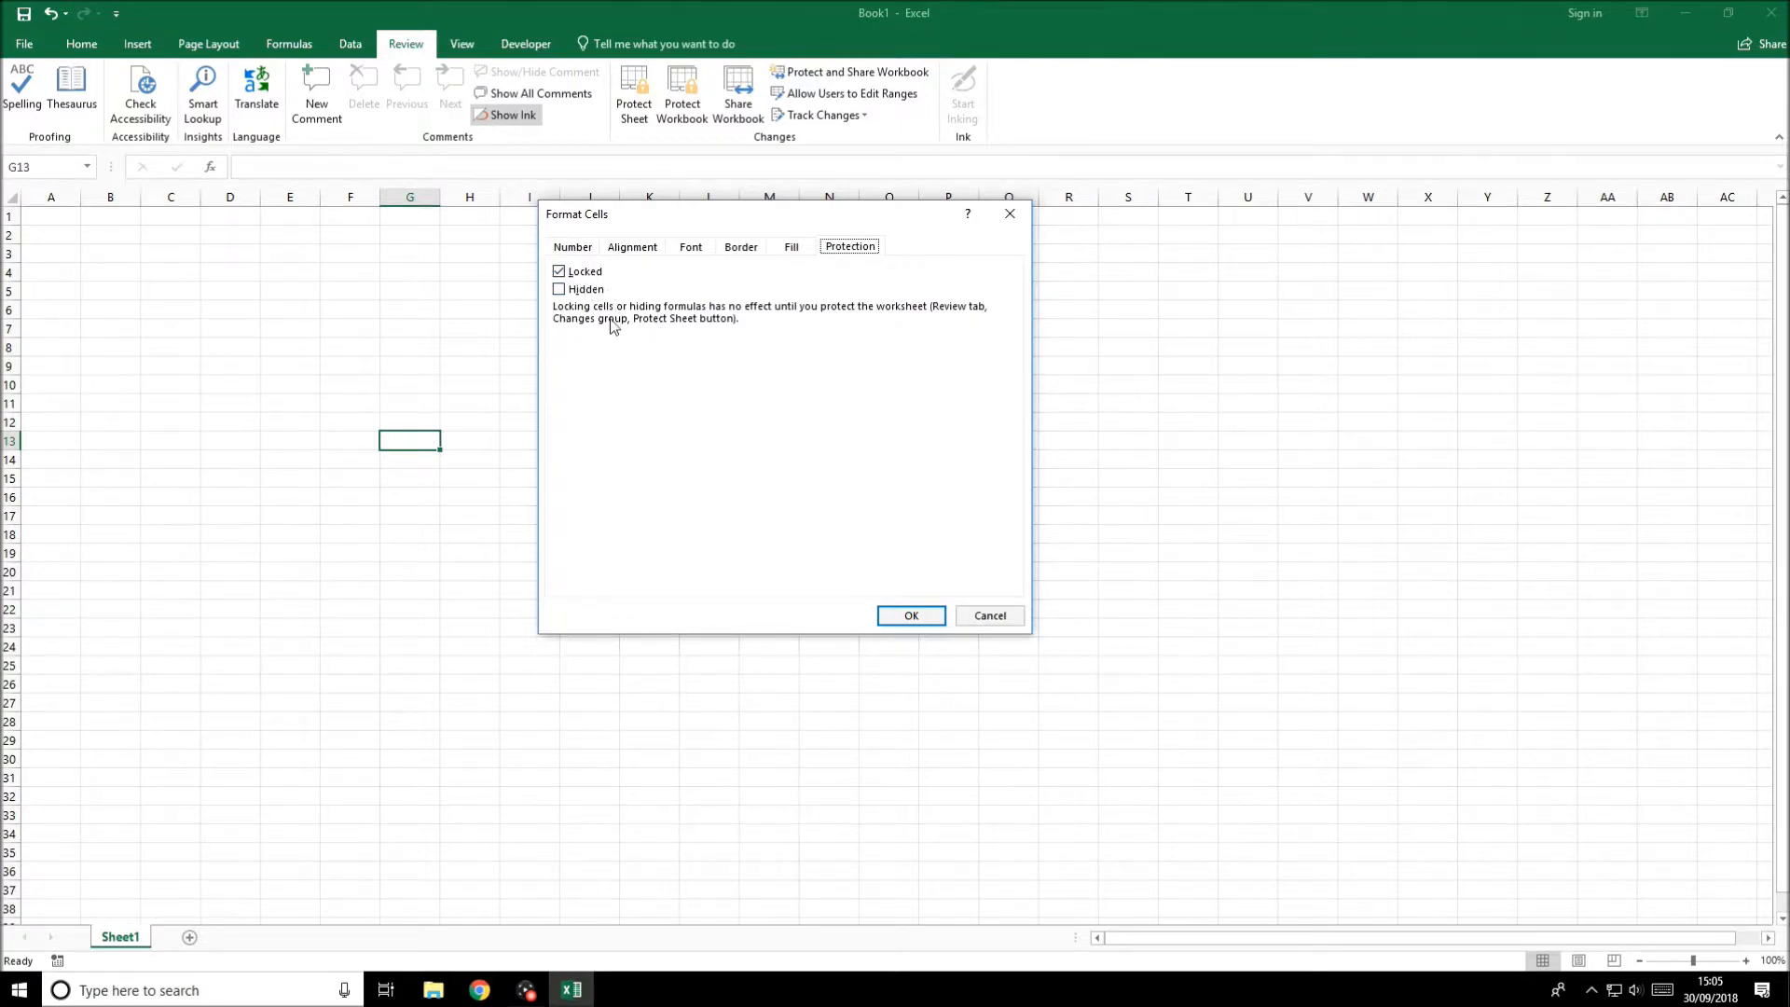
mouse_move(625, 218)
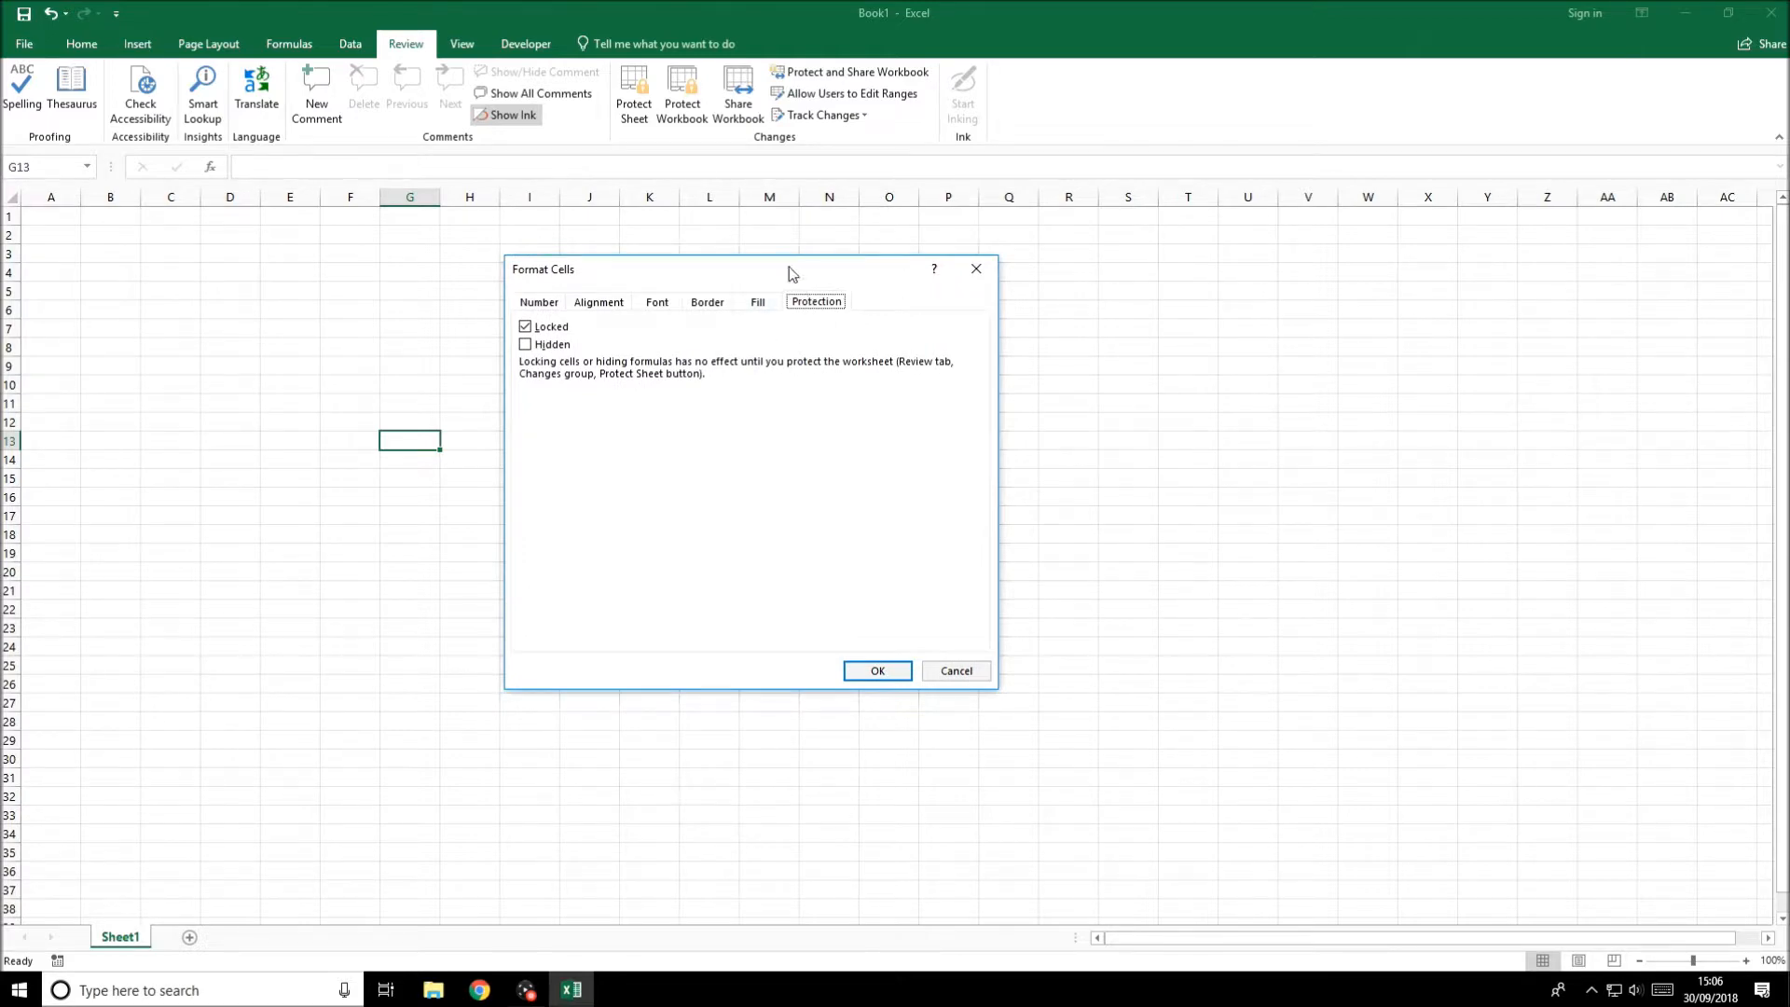
mouse_move(800, 391)
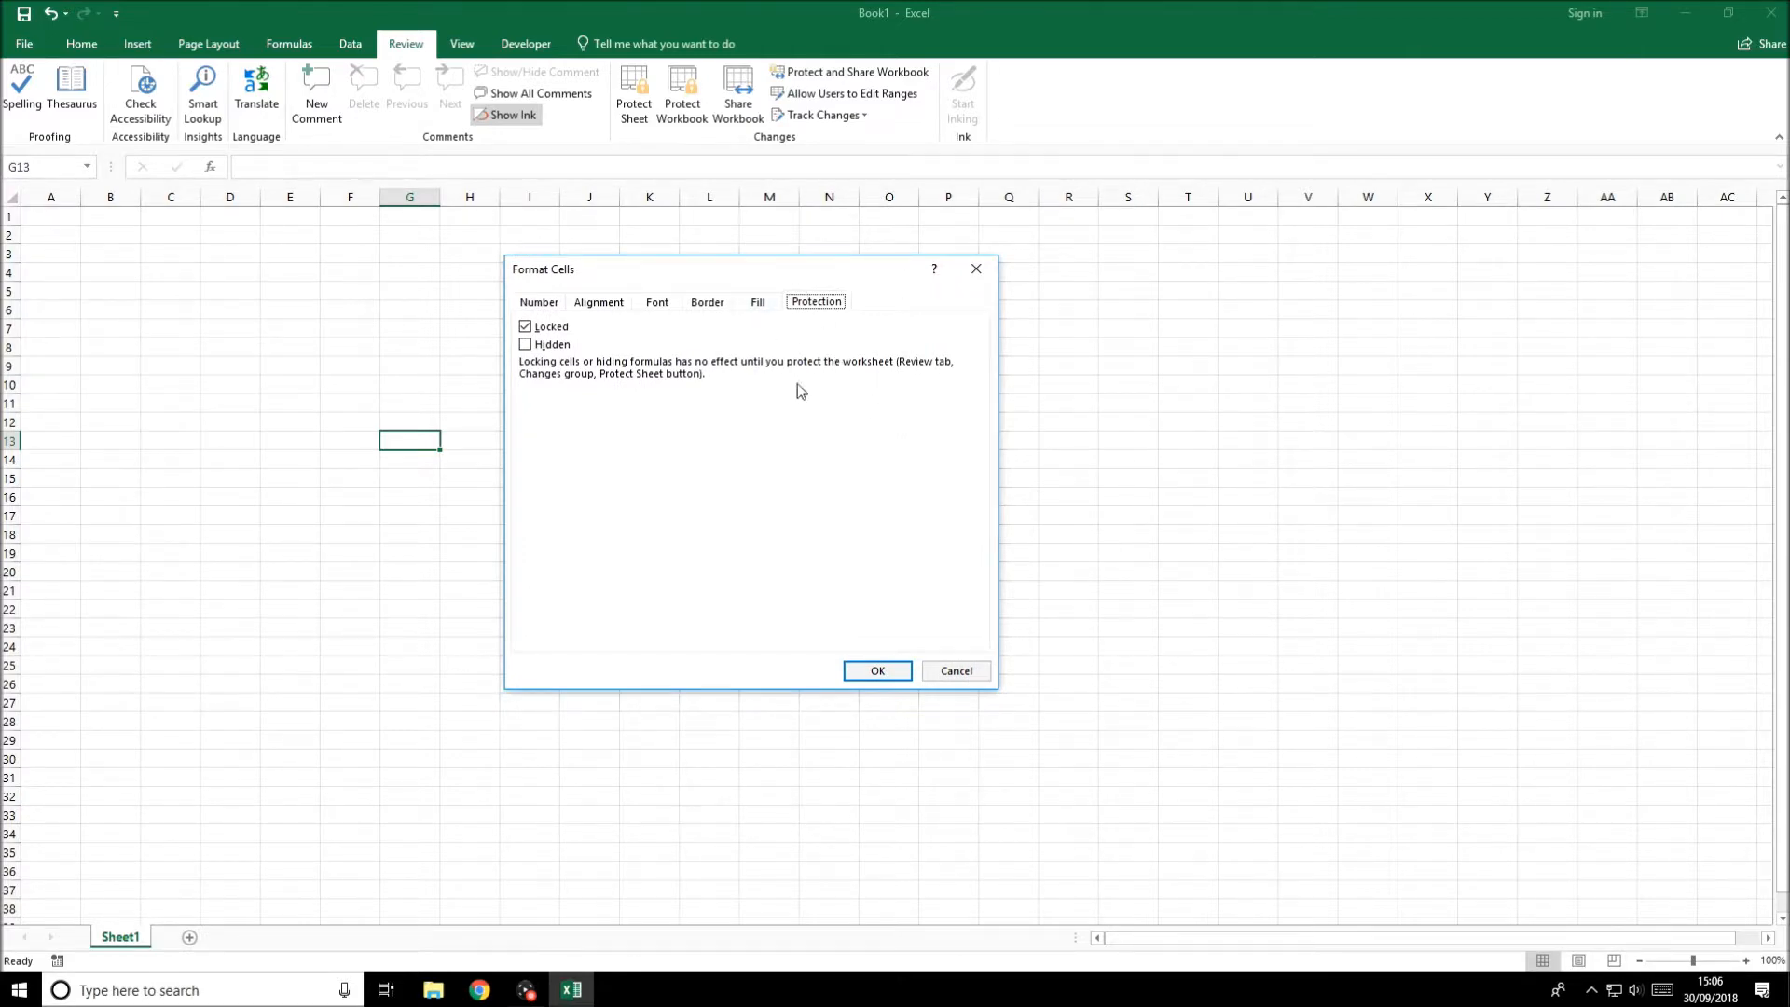
mouse_move(767, 248)
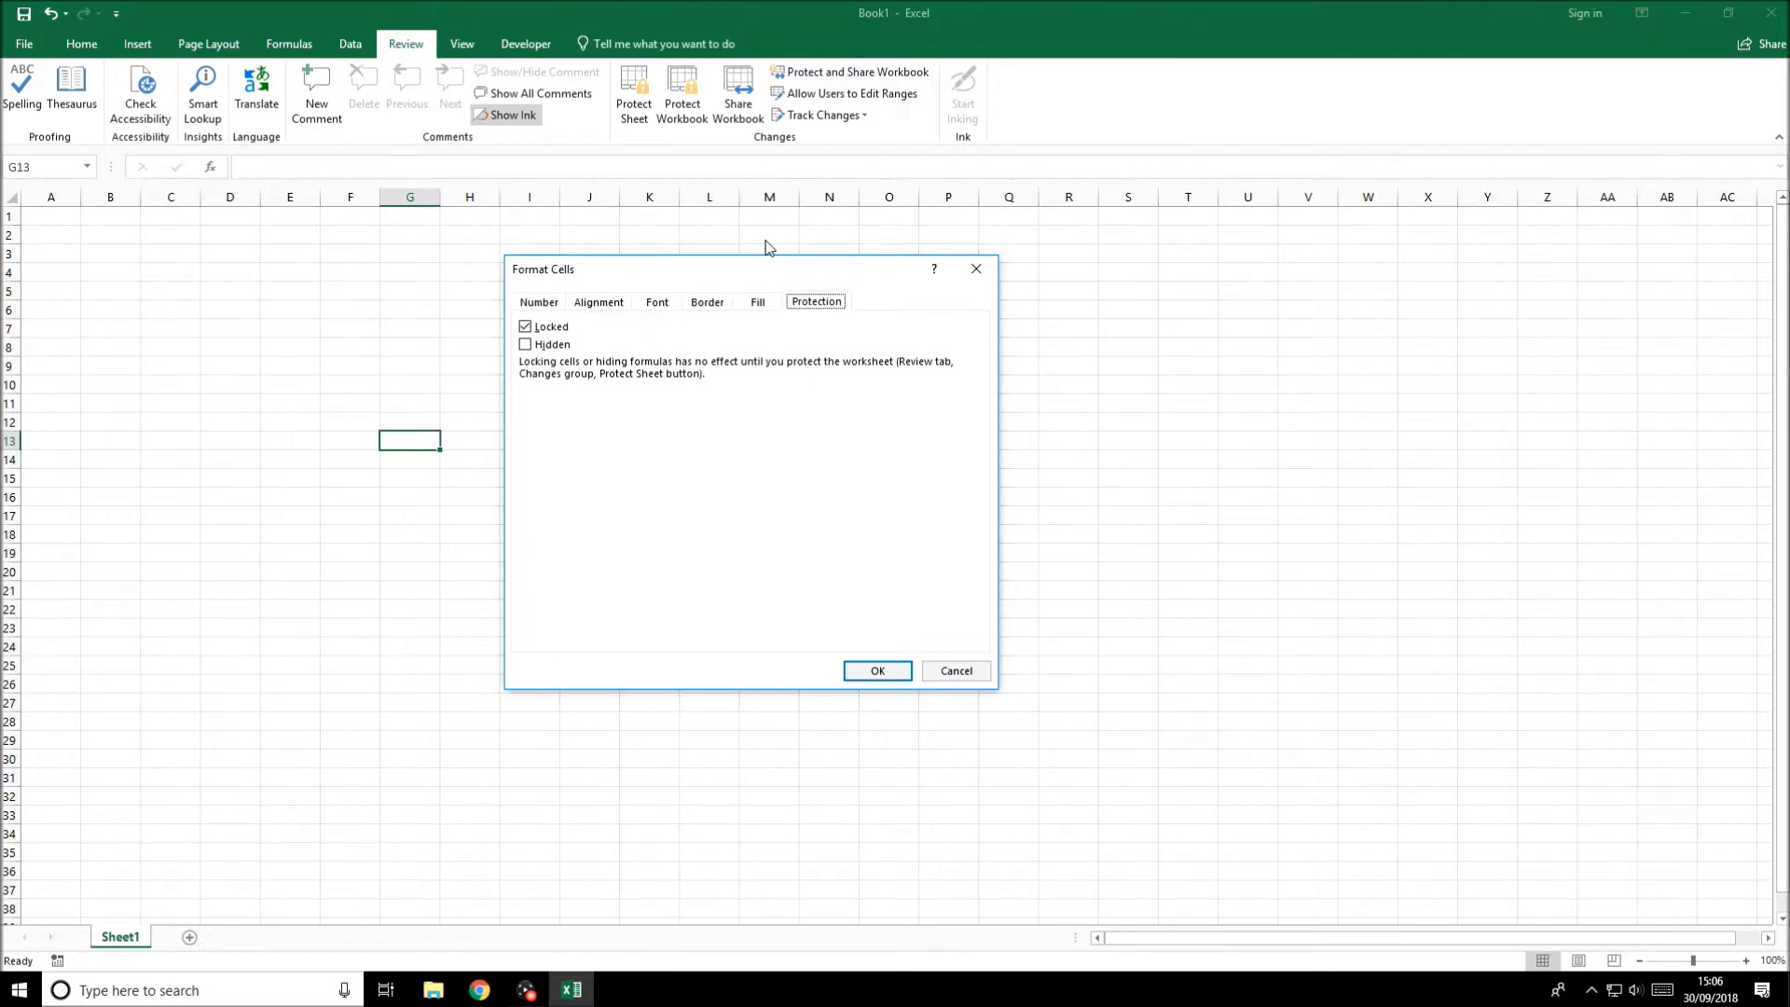
click(876, 669)
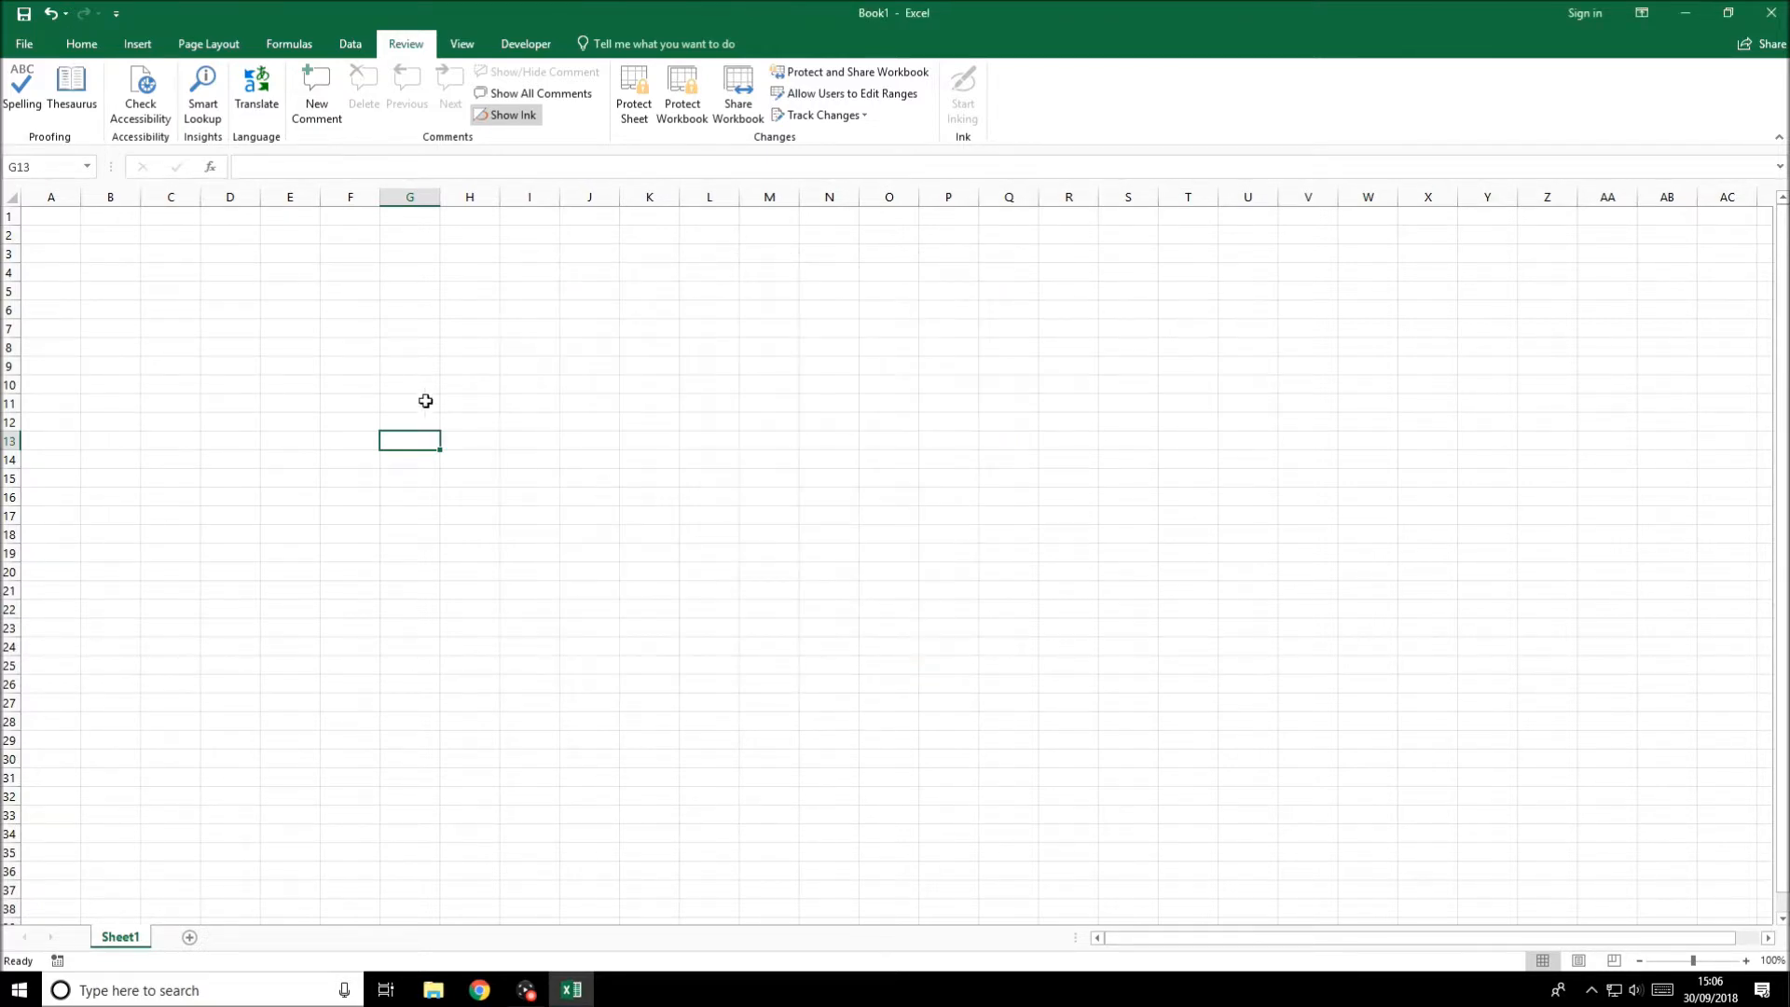
mouse_move(463, 347)
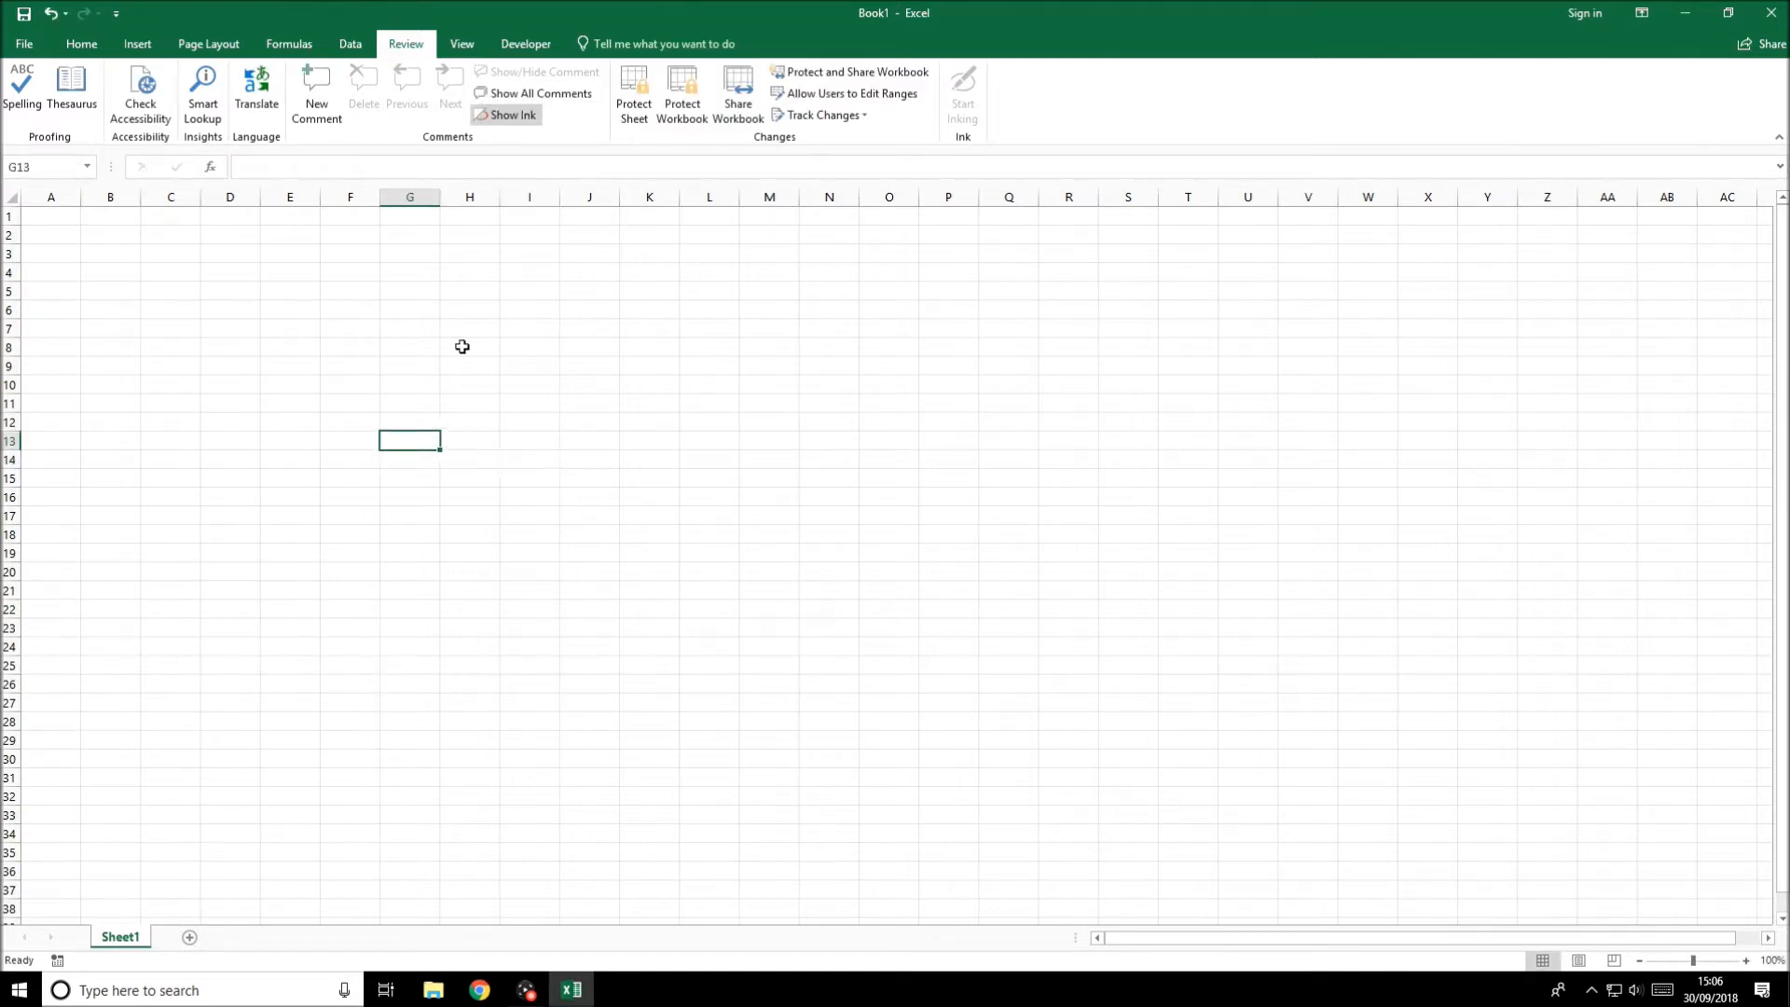
mouse_move(470, 373)
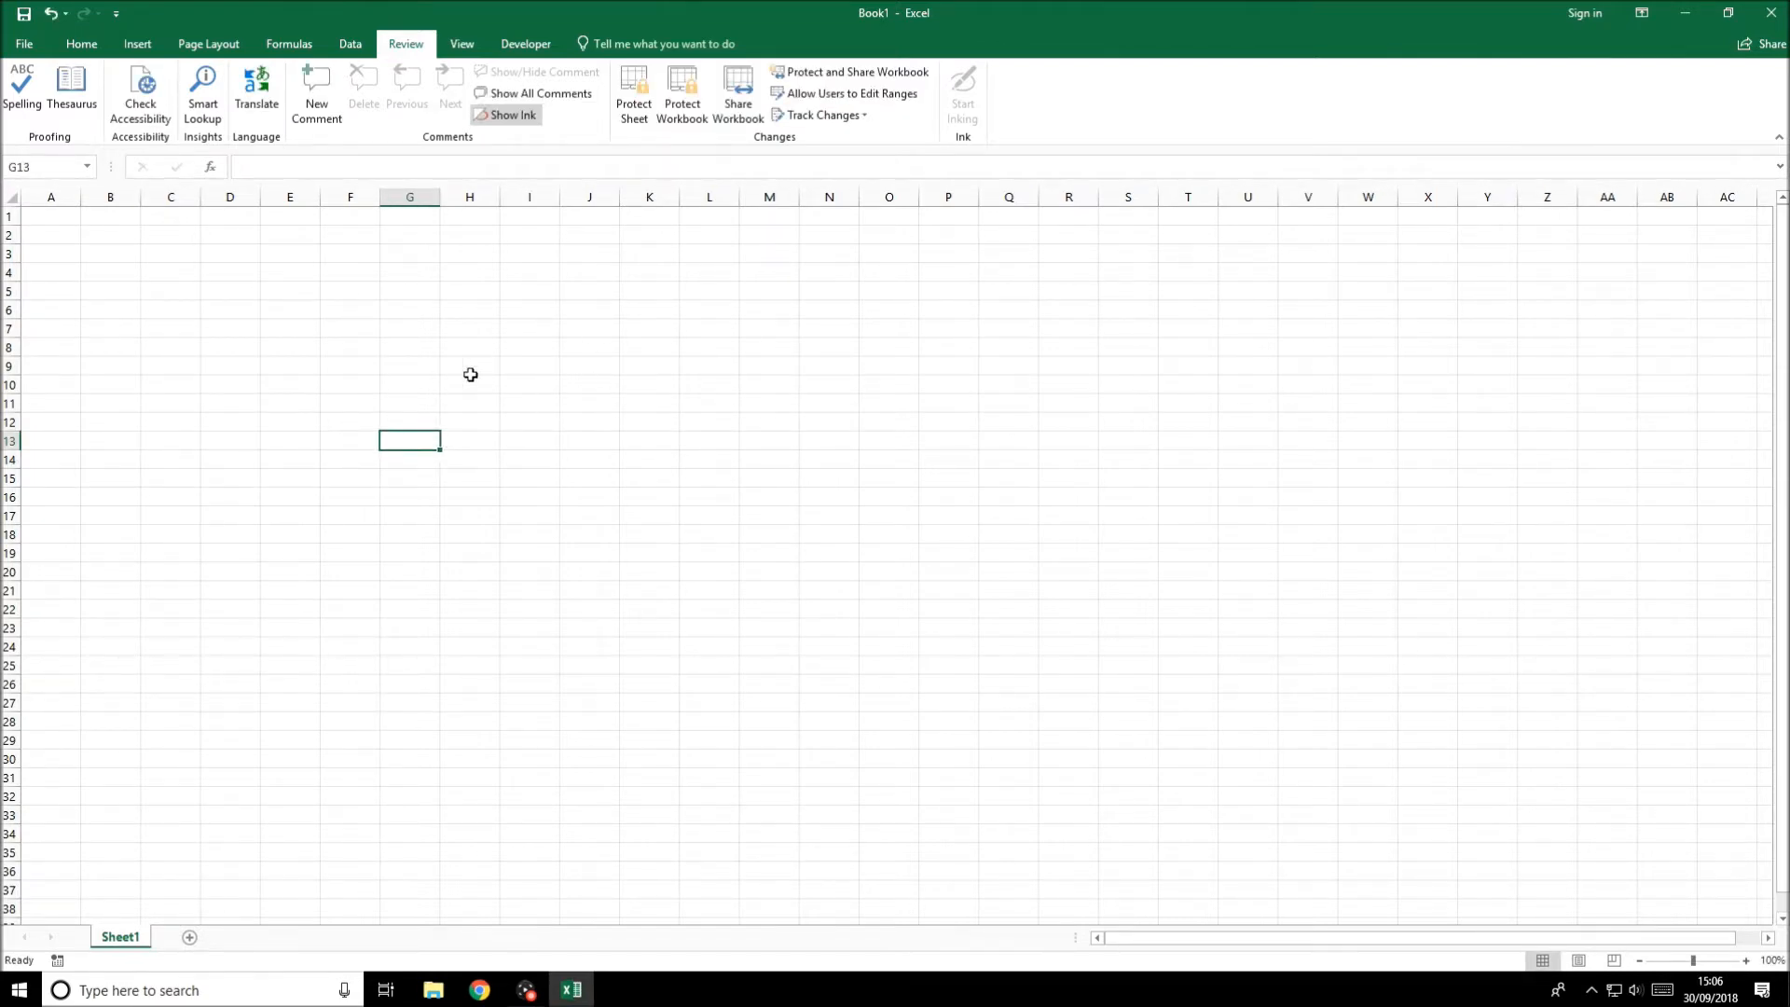
mouse_move(806, 144)
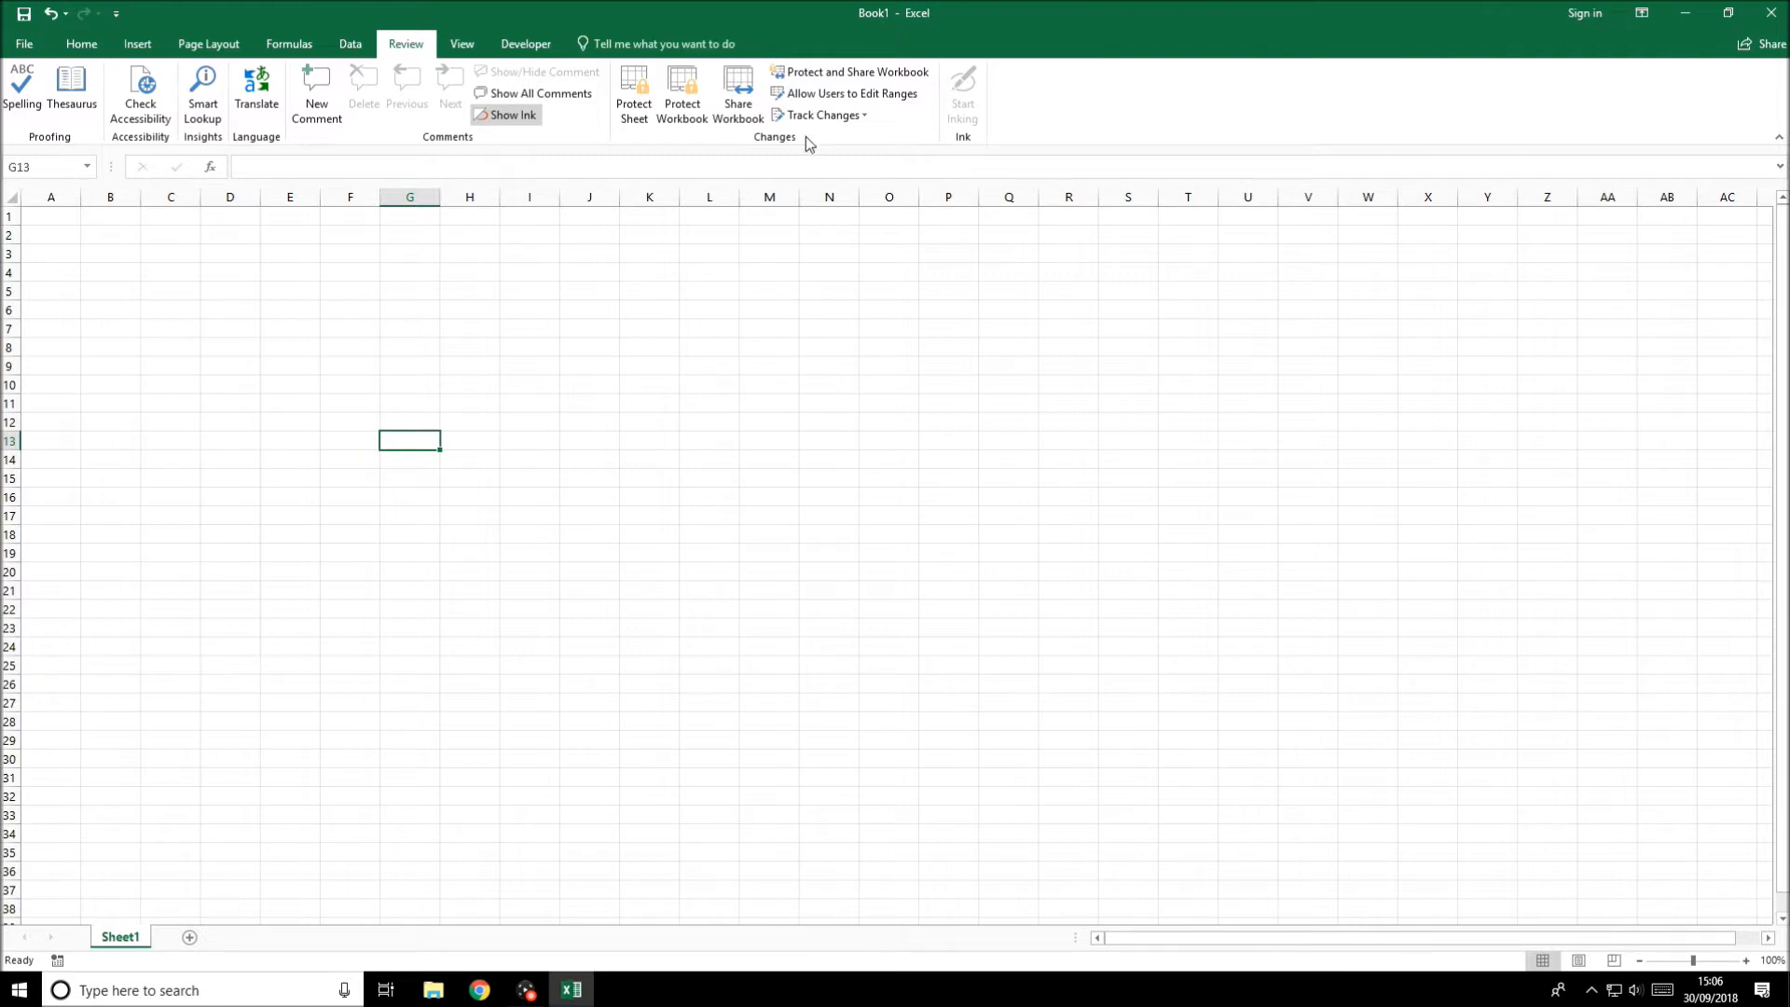
mouse_move(683, 93)
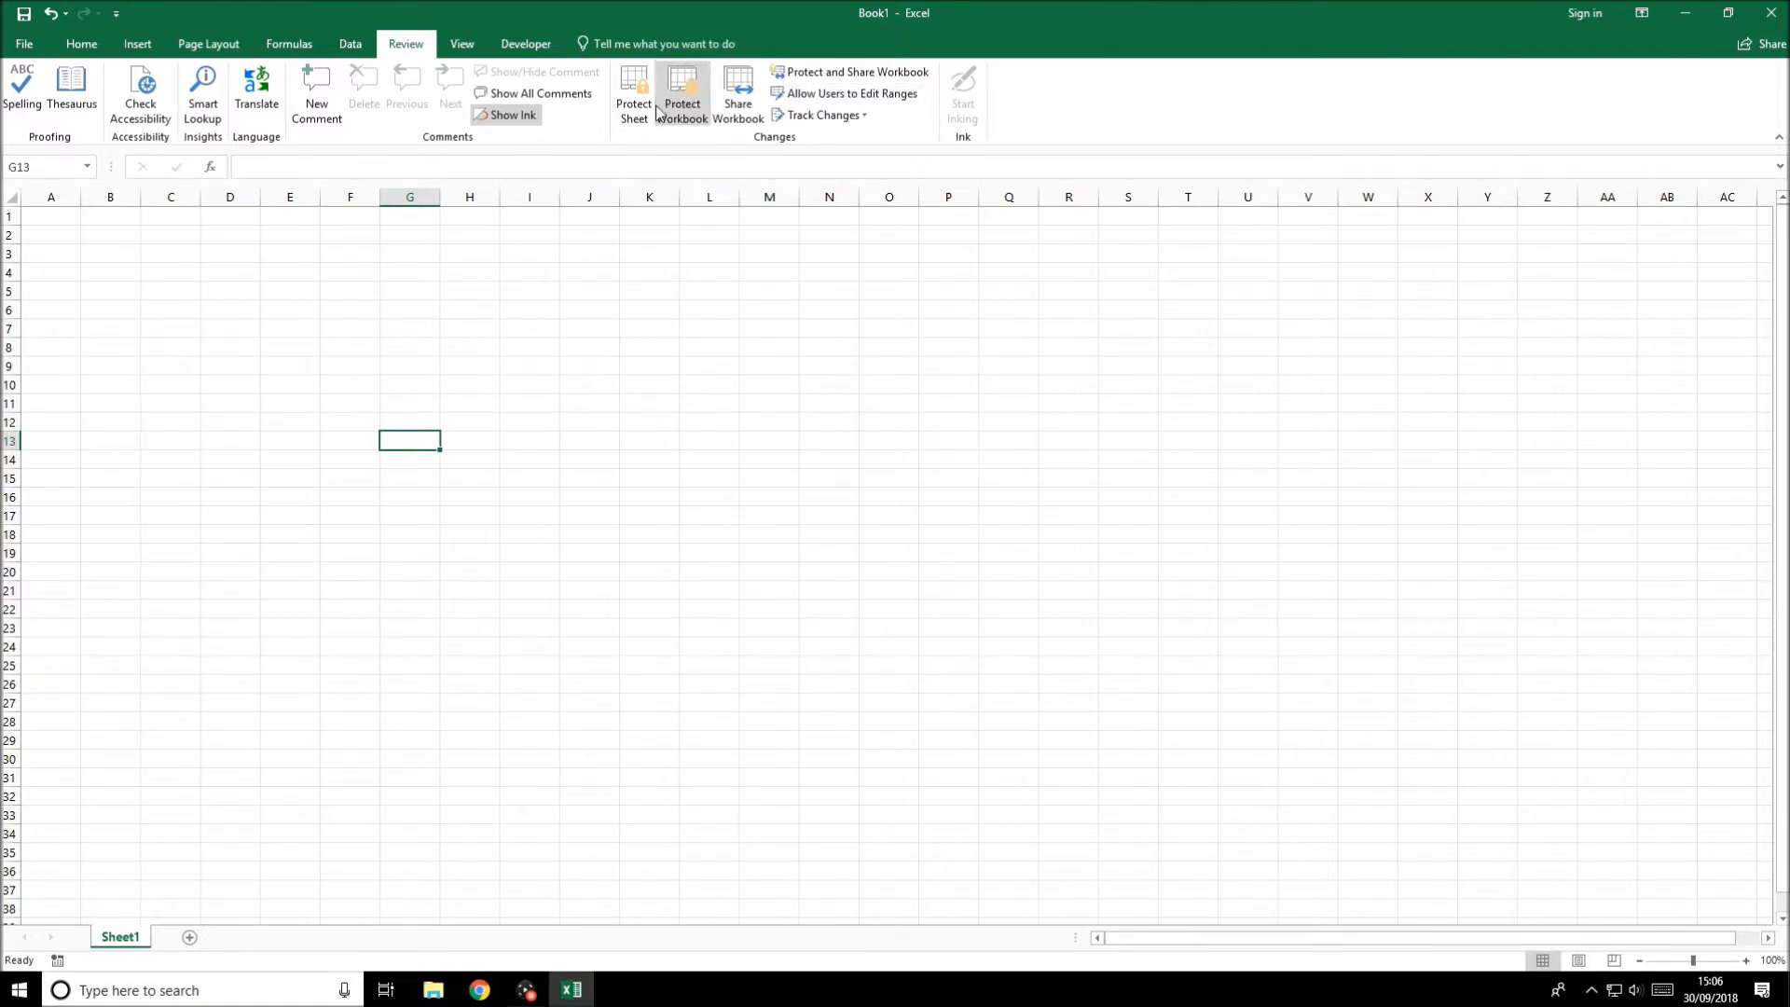
mouse_move(690, 166)
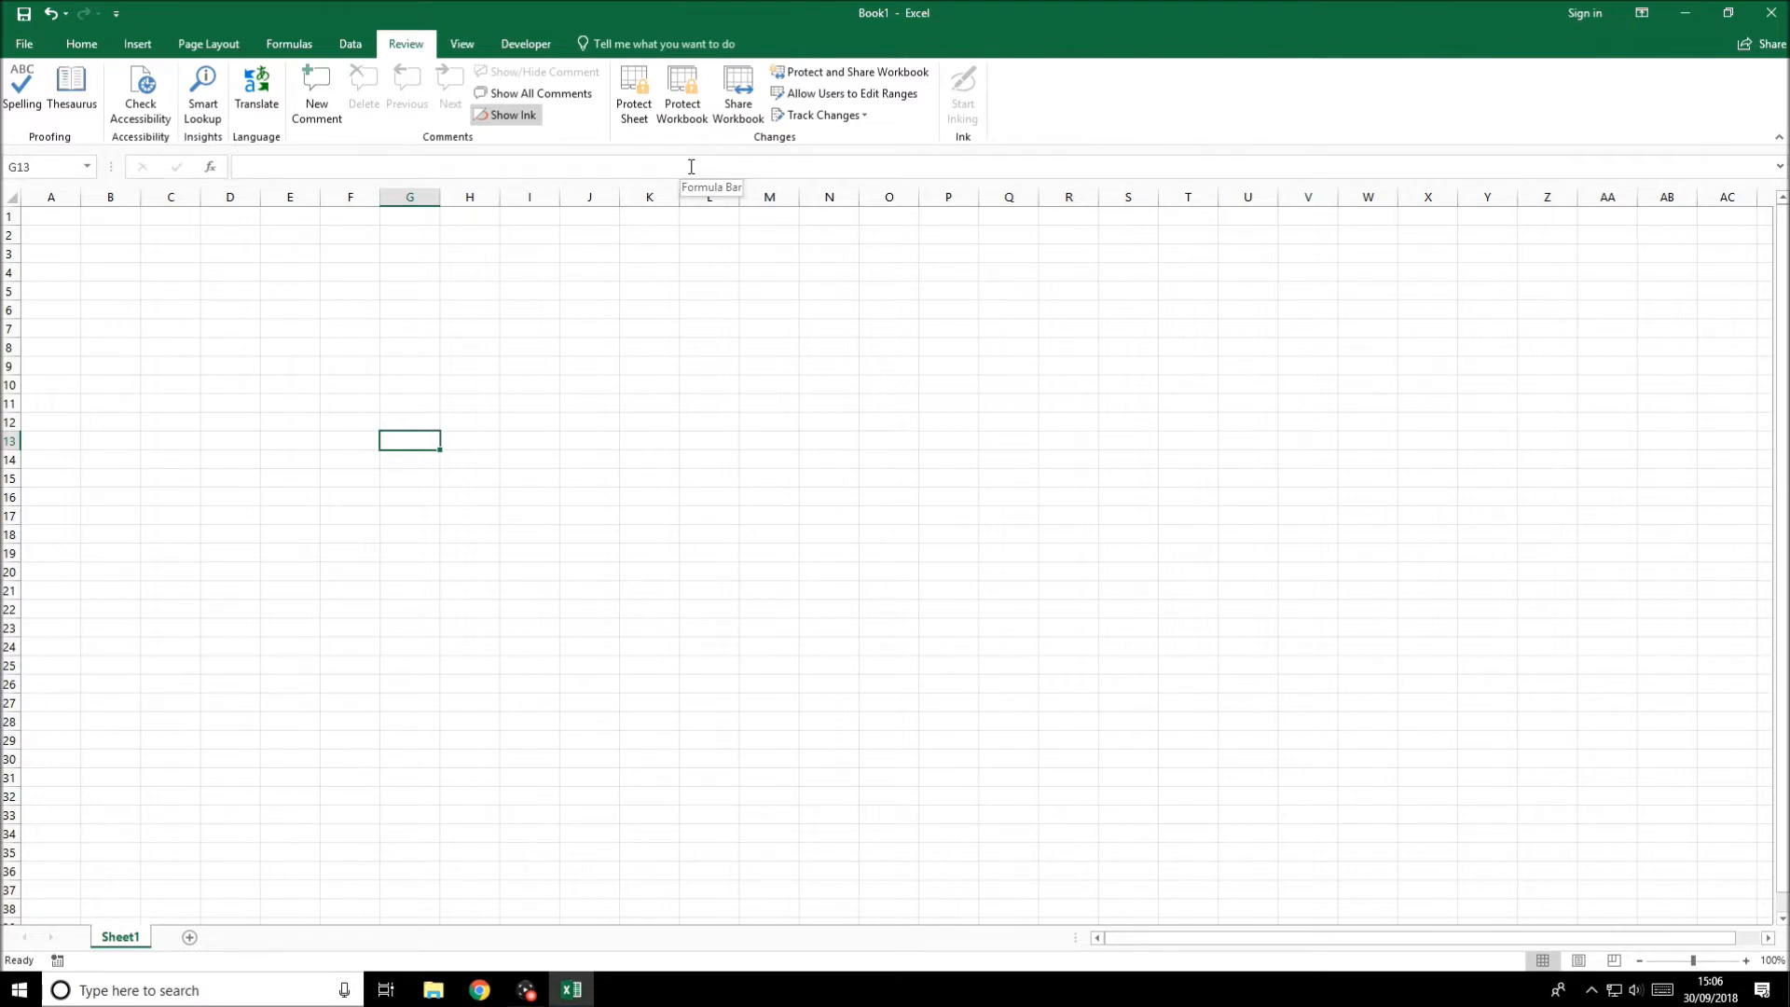
mouse_move(683, 93)
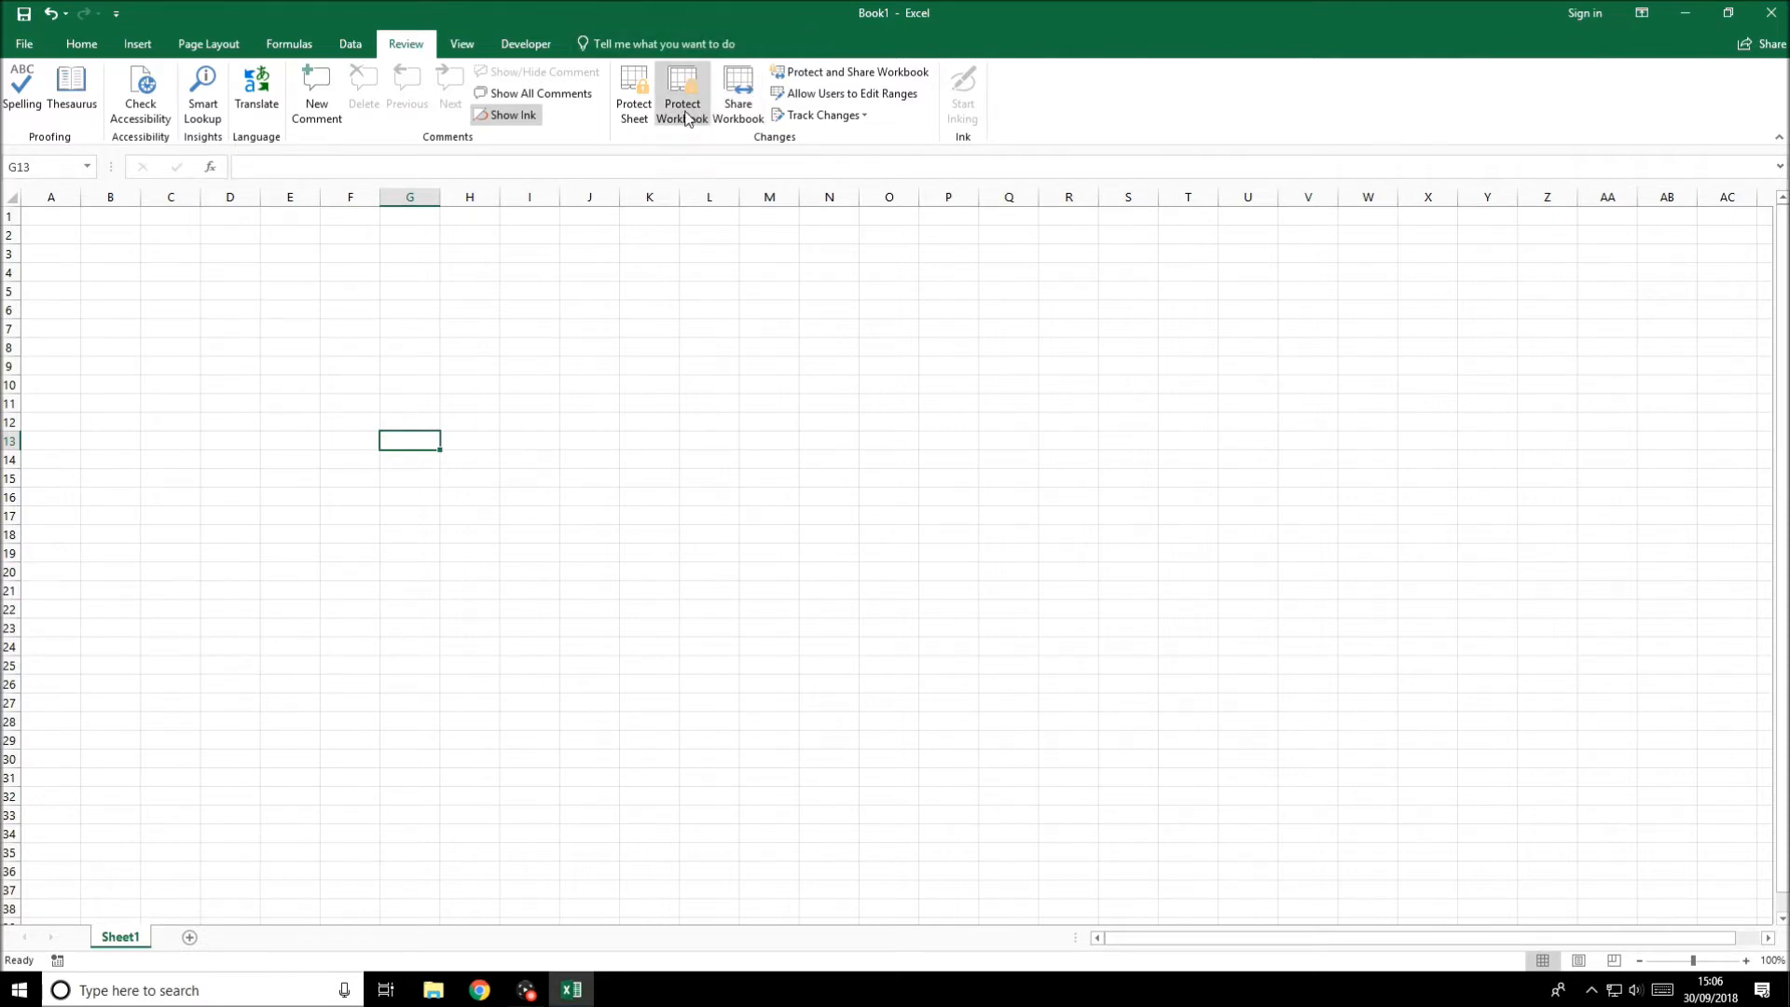
mouse_move(884, 101)
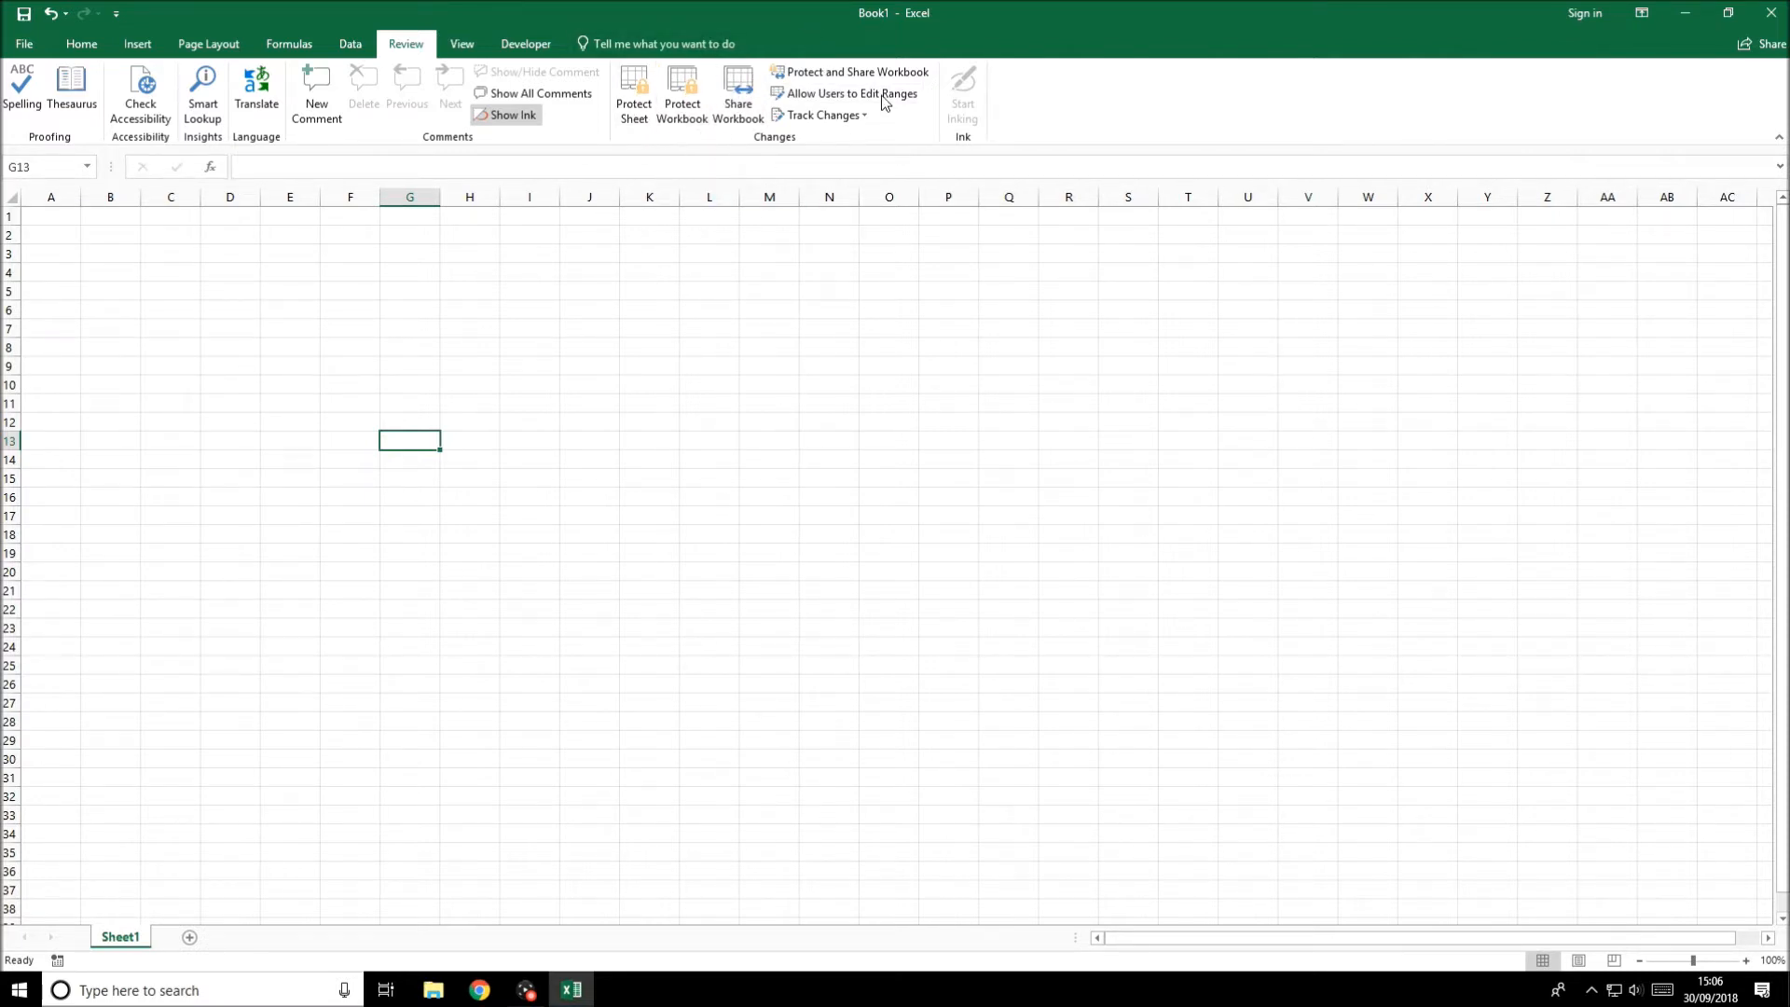
mouse_move(416, 455)
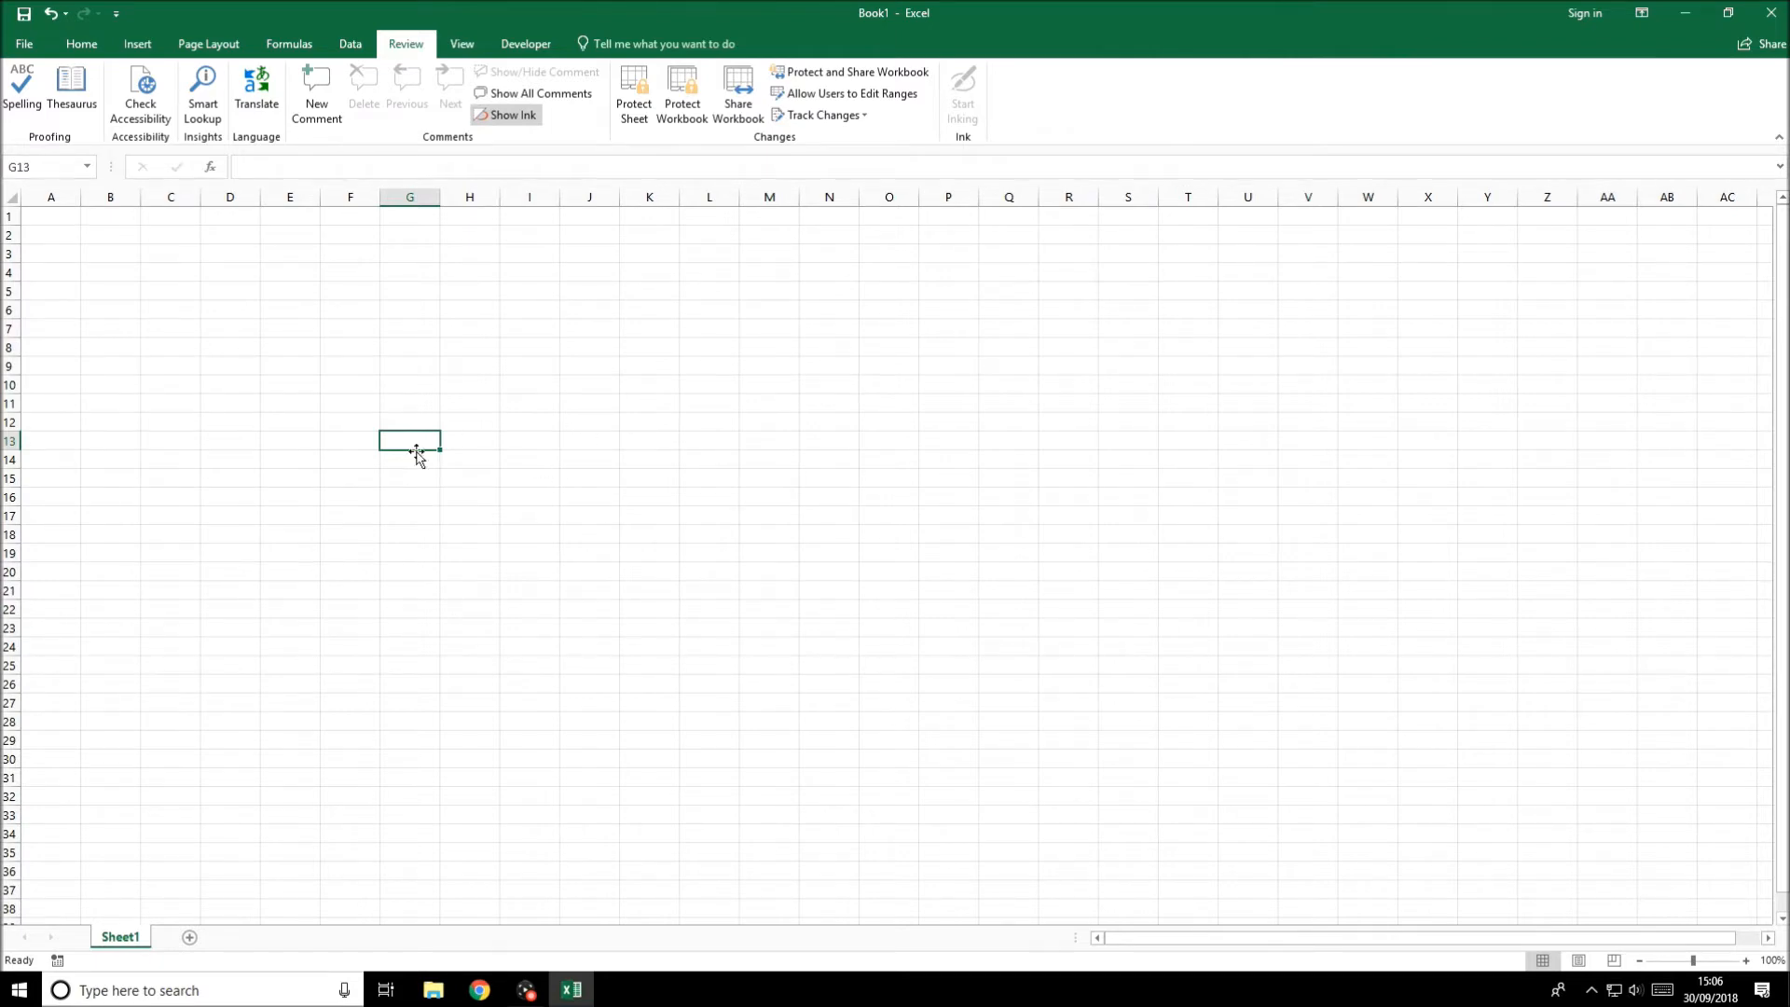
mouse_move(420, 440)
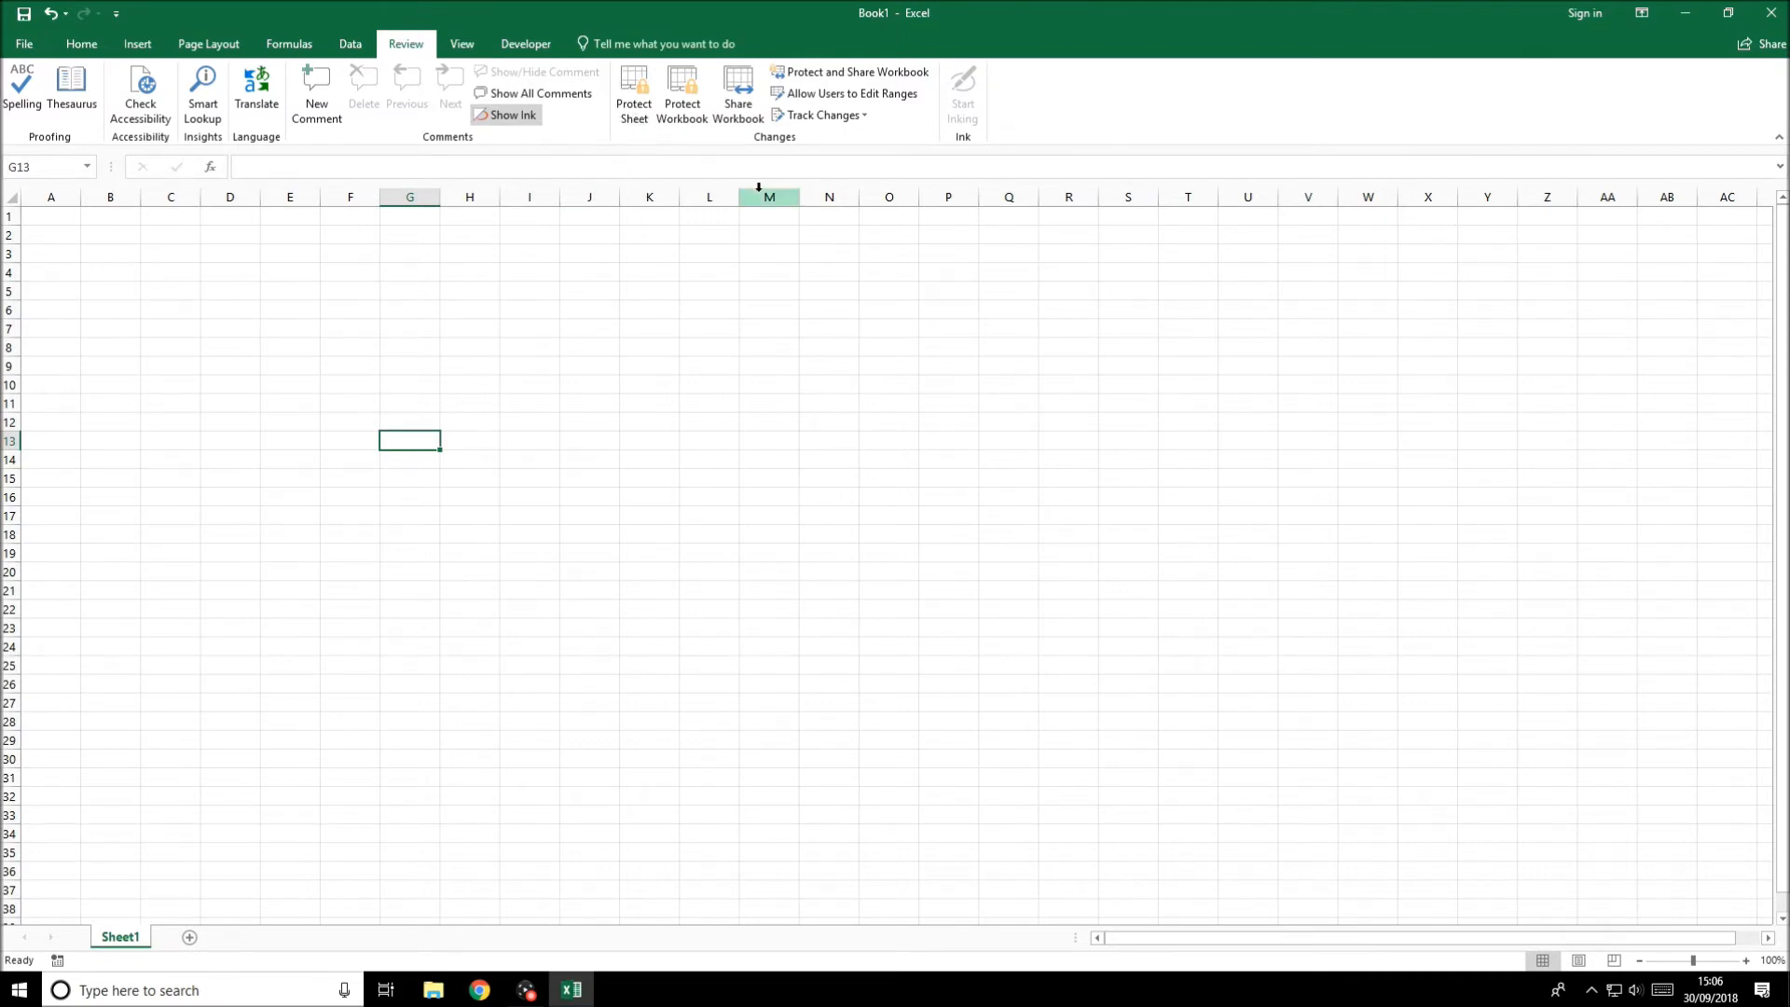
mouse_move(515, 455)
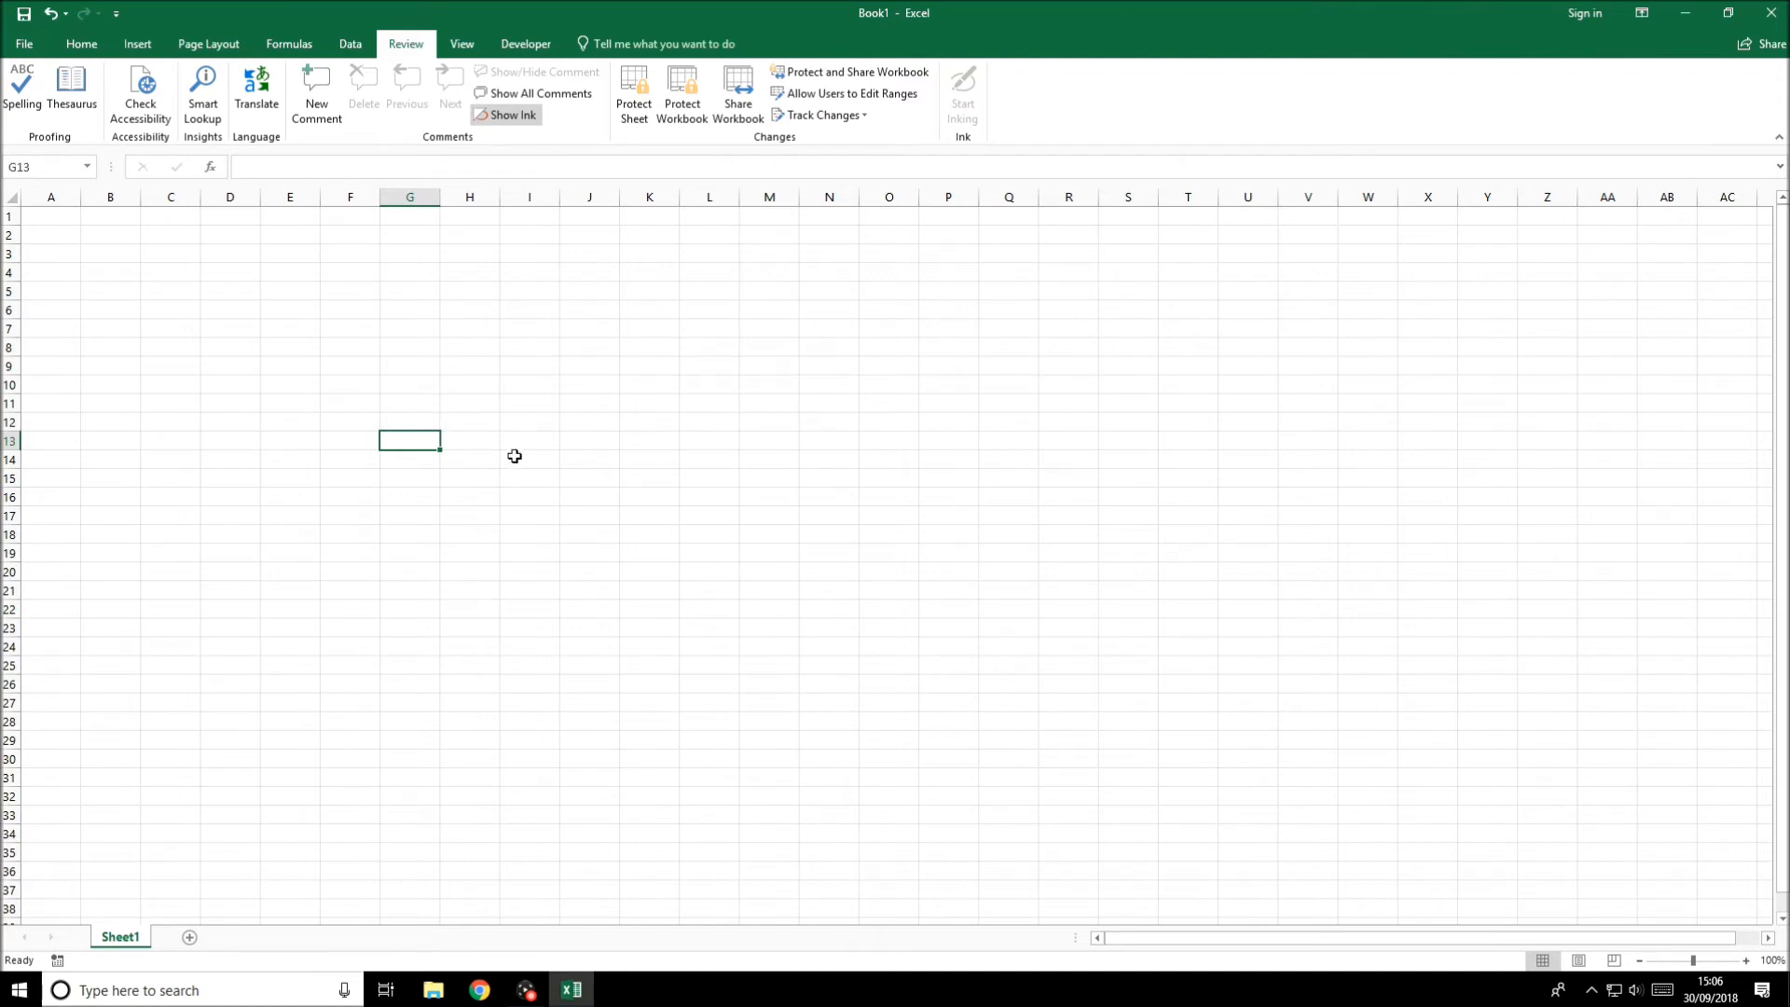